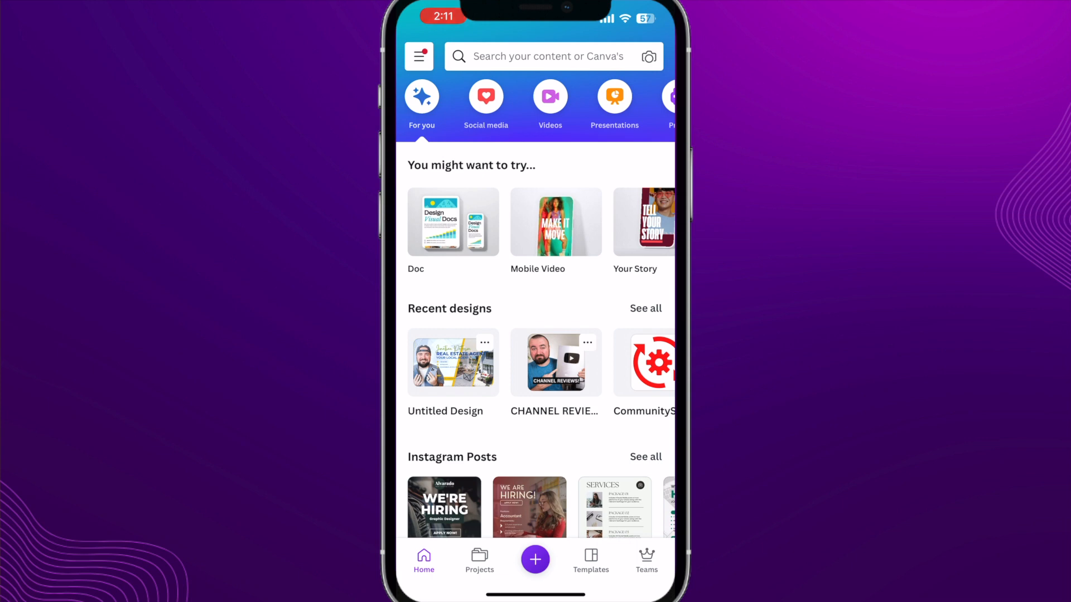
# Step: Search 'video' from the Videos category to list the 13,660 Video (16:9) templates
pyautogui.click(550, 99)
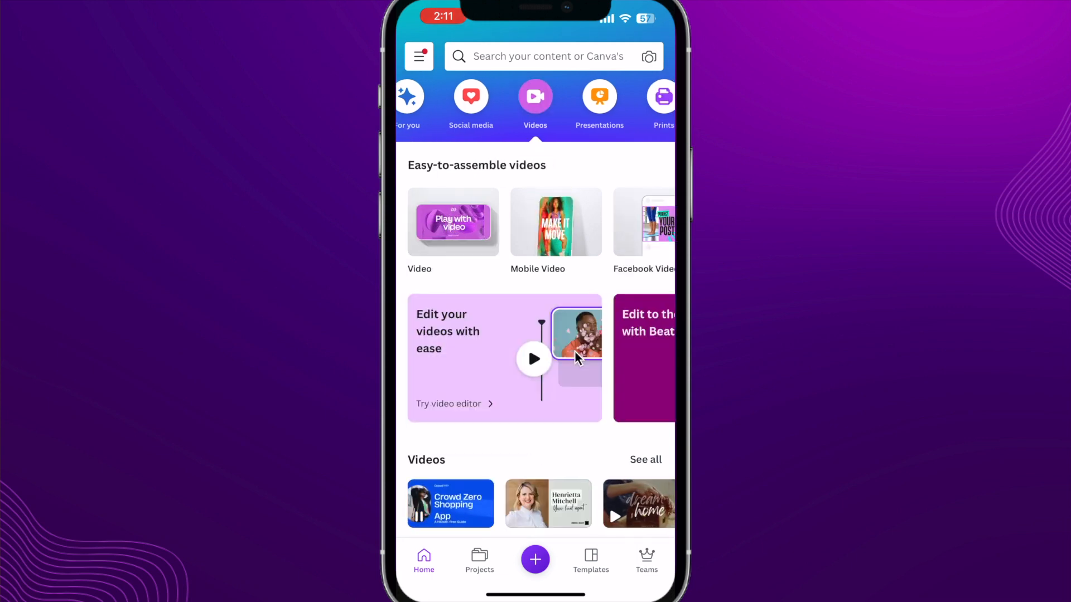
pyautogui.hscroll(-3)
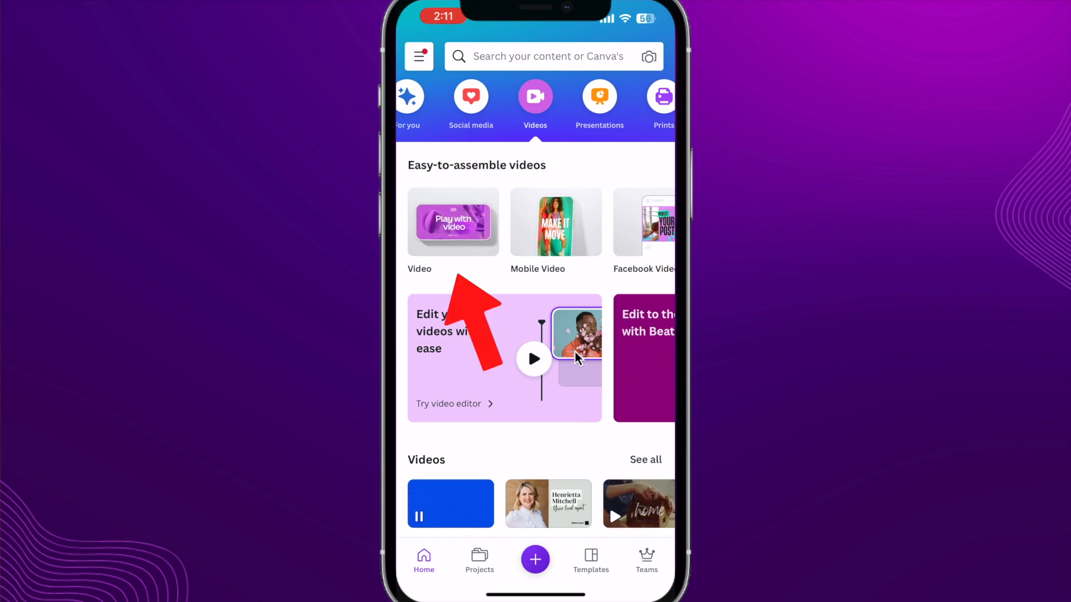
pyautogui.write('video')
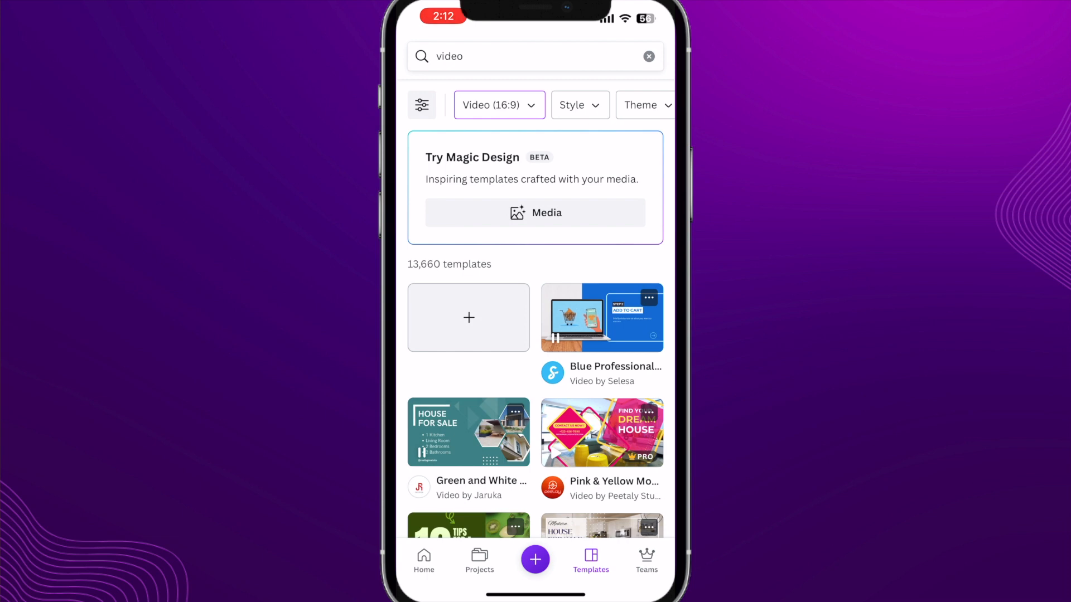
pyautogui.scroll(-3)
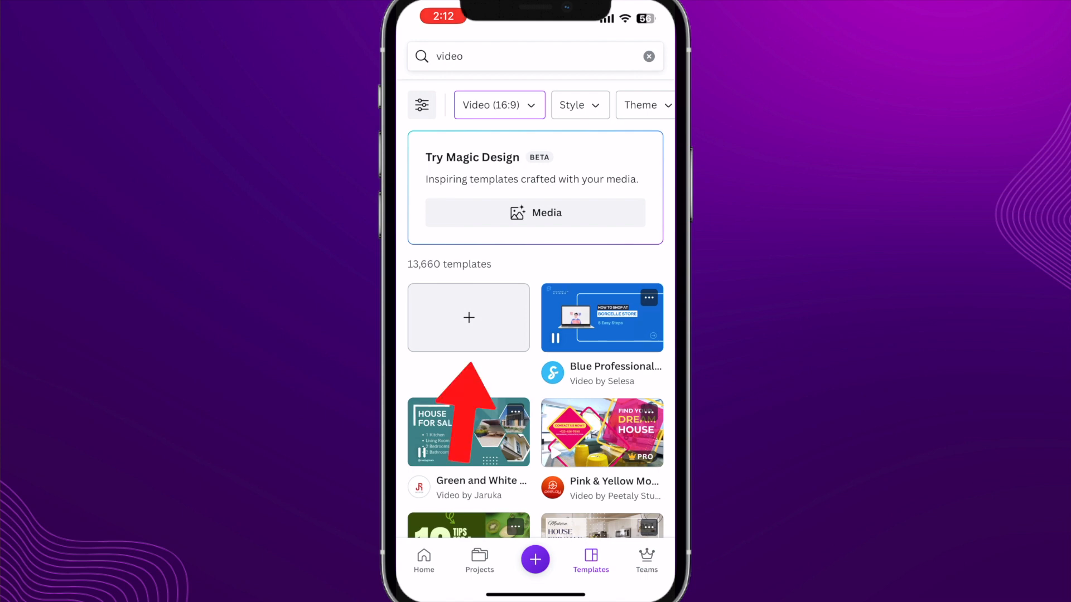
# Step: Start a blank 16:9 video and place the 15.5-second uploaded skatepark clip on page one
pyautogui.click(468, 317)
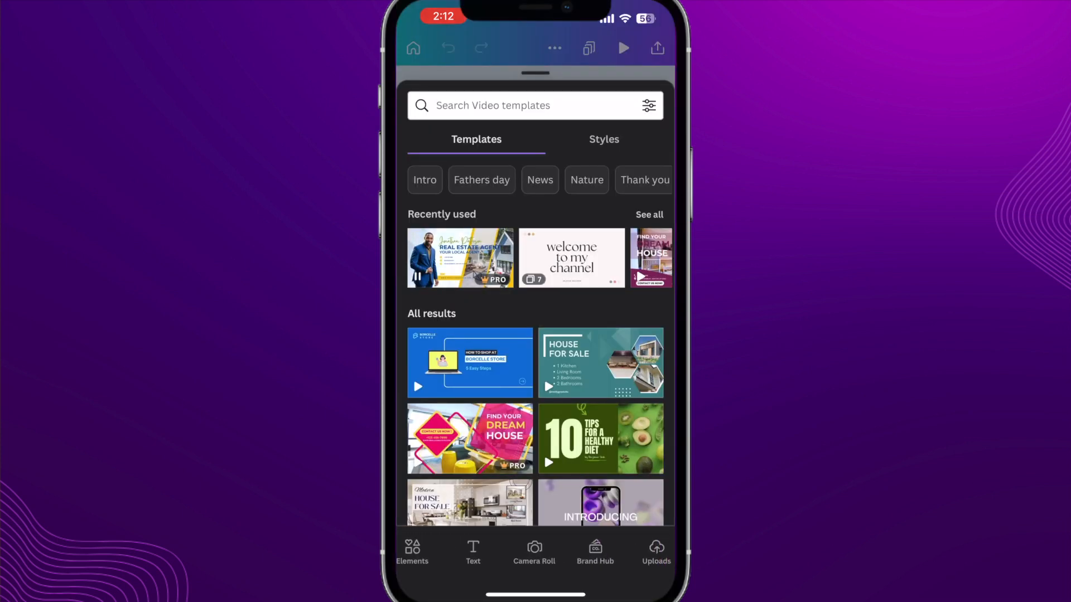
pyautogui.click(656, 551)
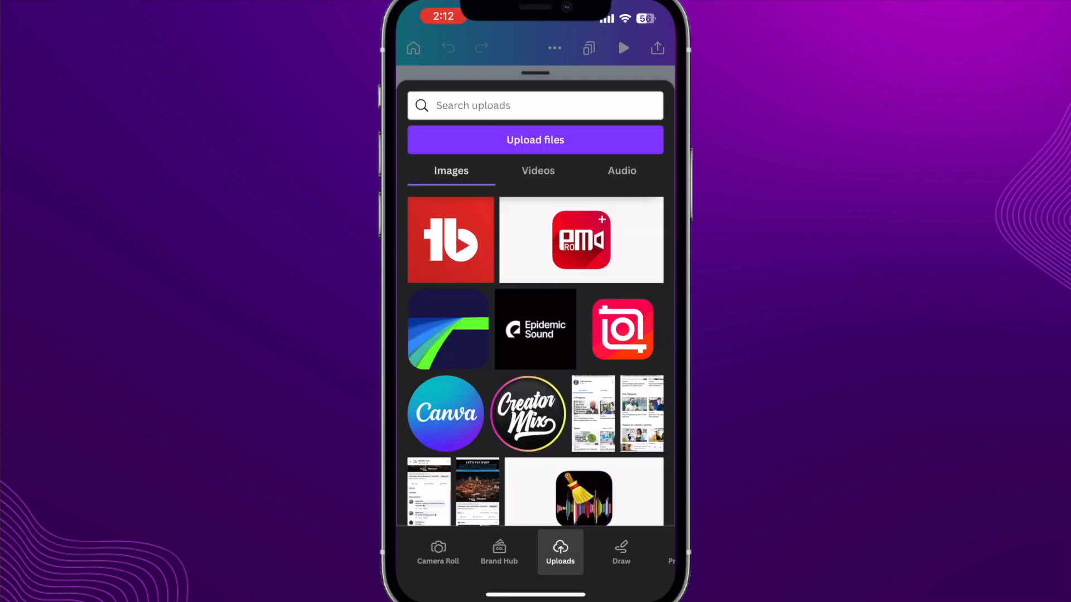
pyautogui.click(538, 170)
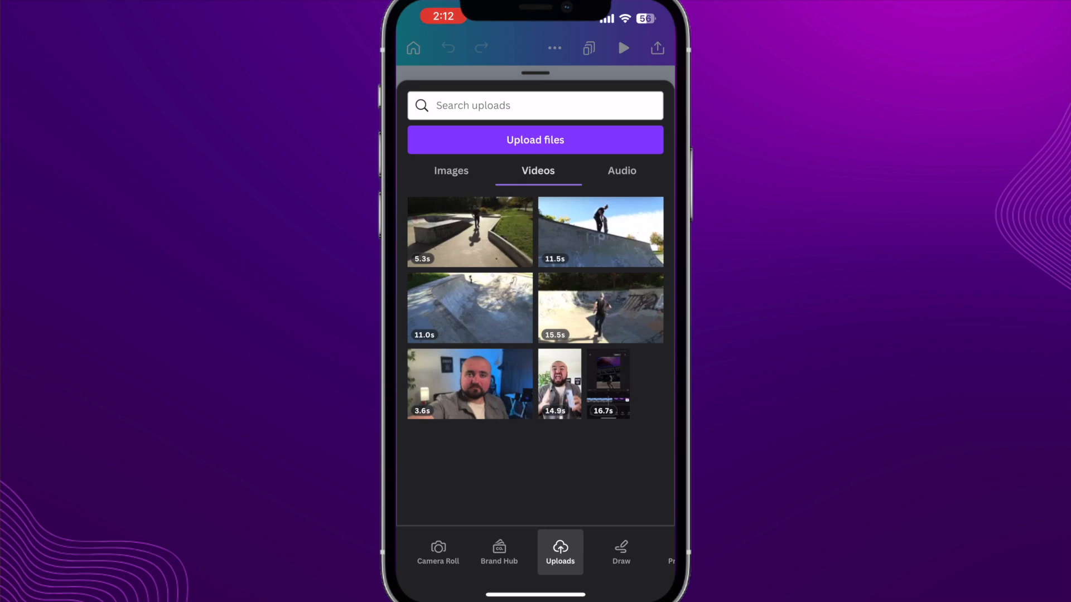
pyautogui.click(600, 308)
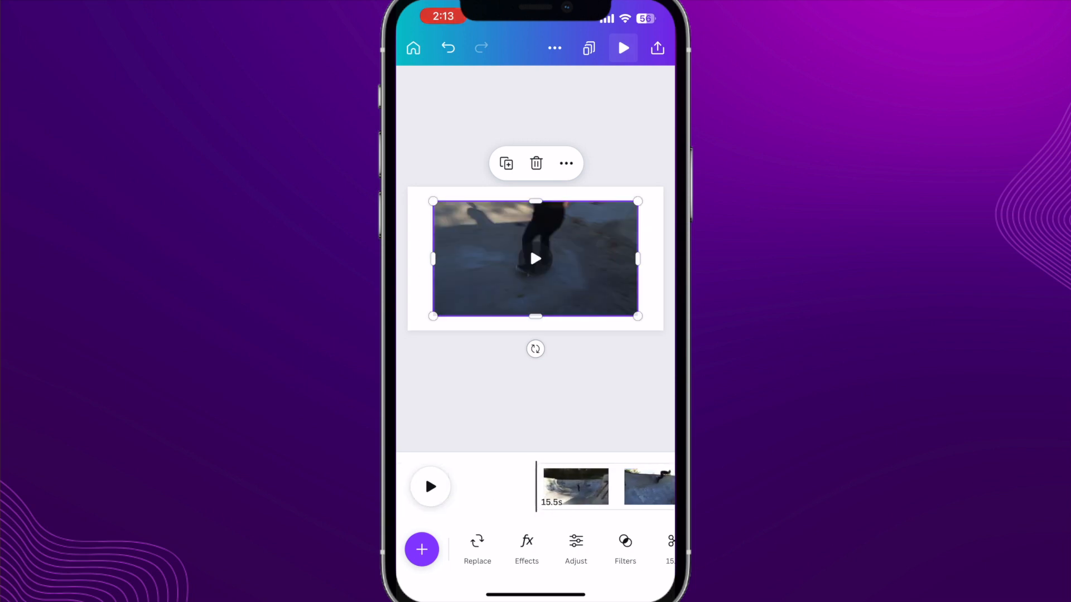
# Step: Enlarge the skatepark clip to fill the page and add a blank 5-second page after it
pyautogui.click(536, 258)
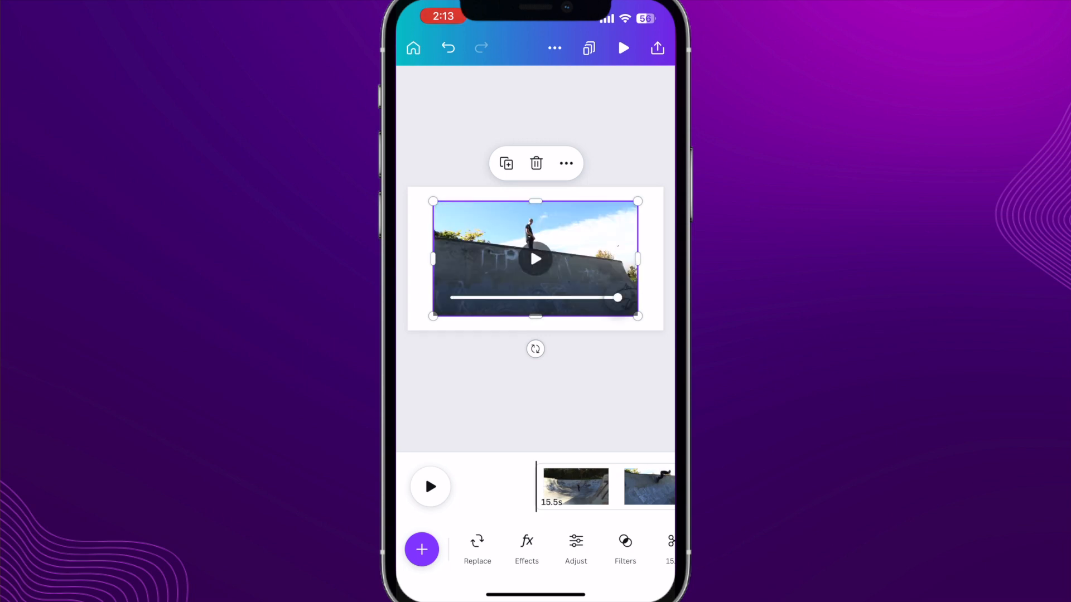
pyautogui.moveTo(637, 316); pyautogui.dragTo(663, 330)
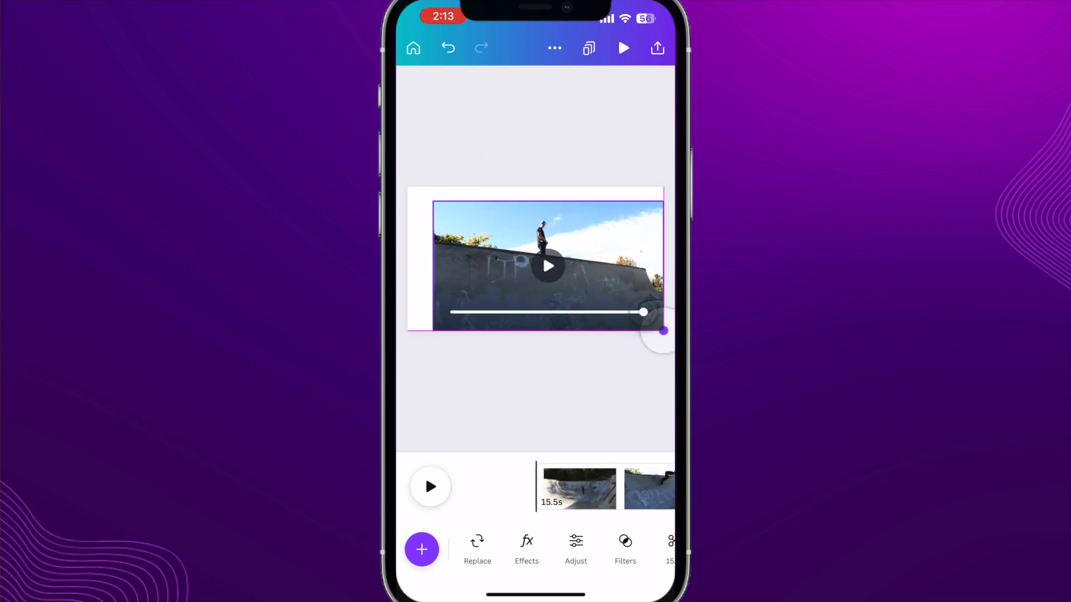
pyautogui.click(547, 266)
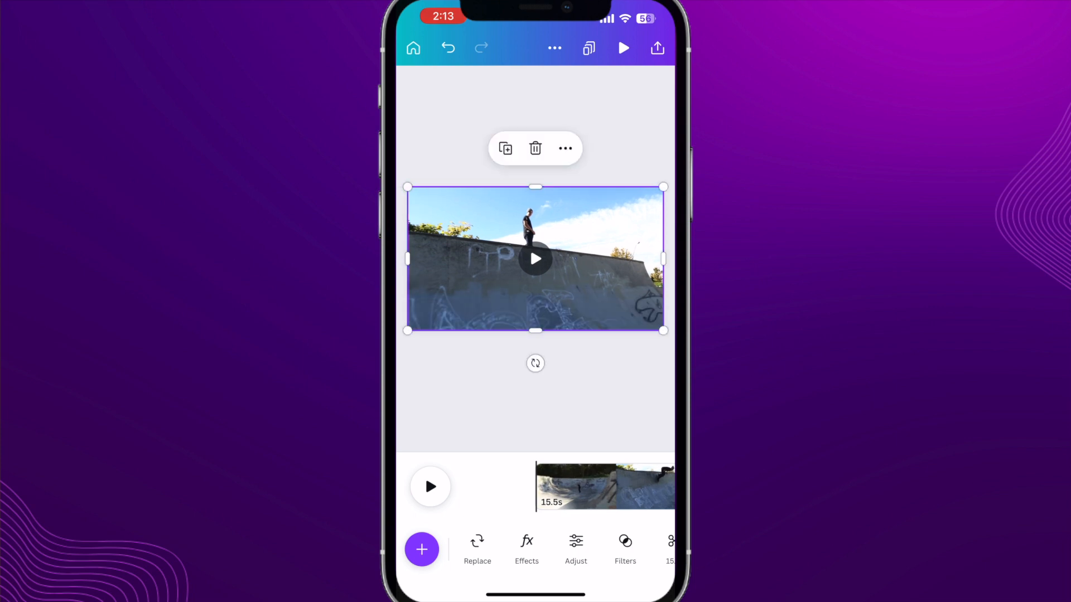
pyautogui.click(622, 48)
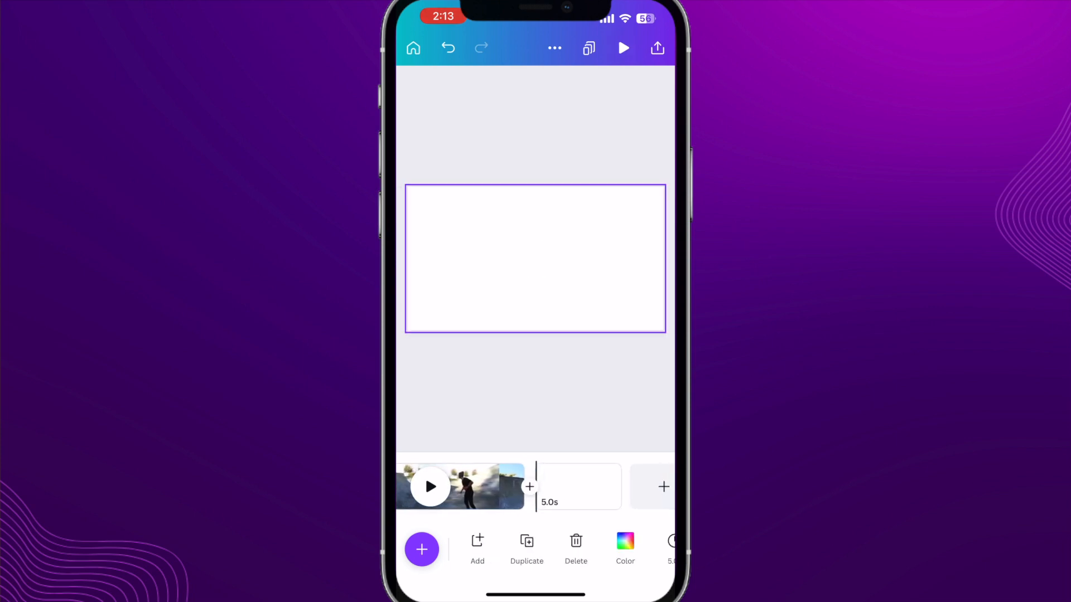
# Step: Add the 5.3s, 11.0s and 11.5s uploaded skatepark clips as further scenes
pyautogui.click(579, 486)
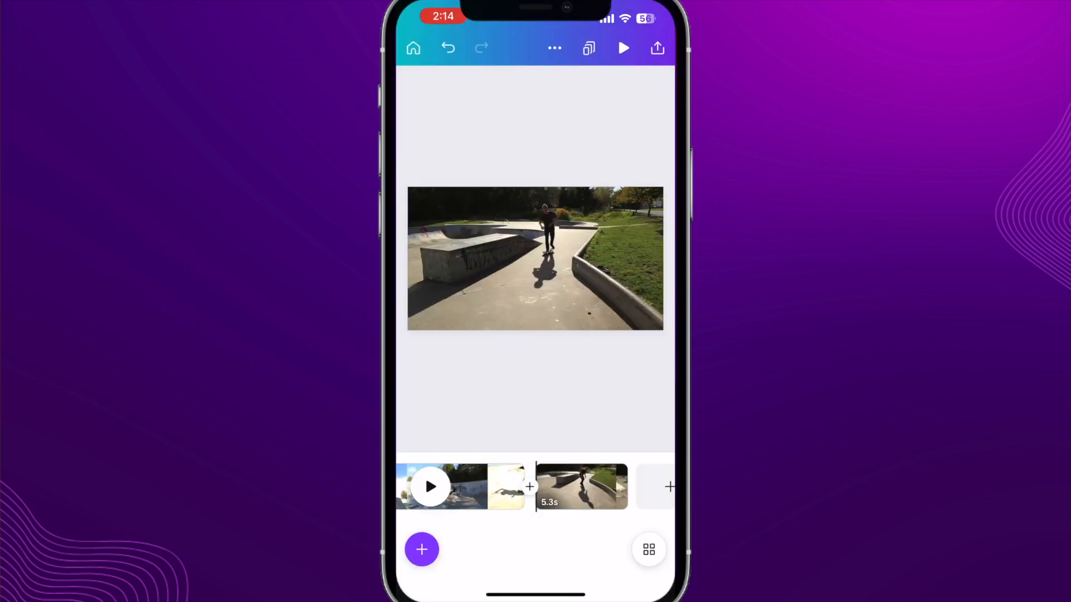
pyautogui.click(622, 48)
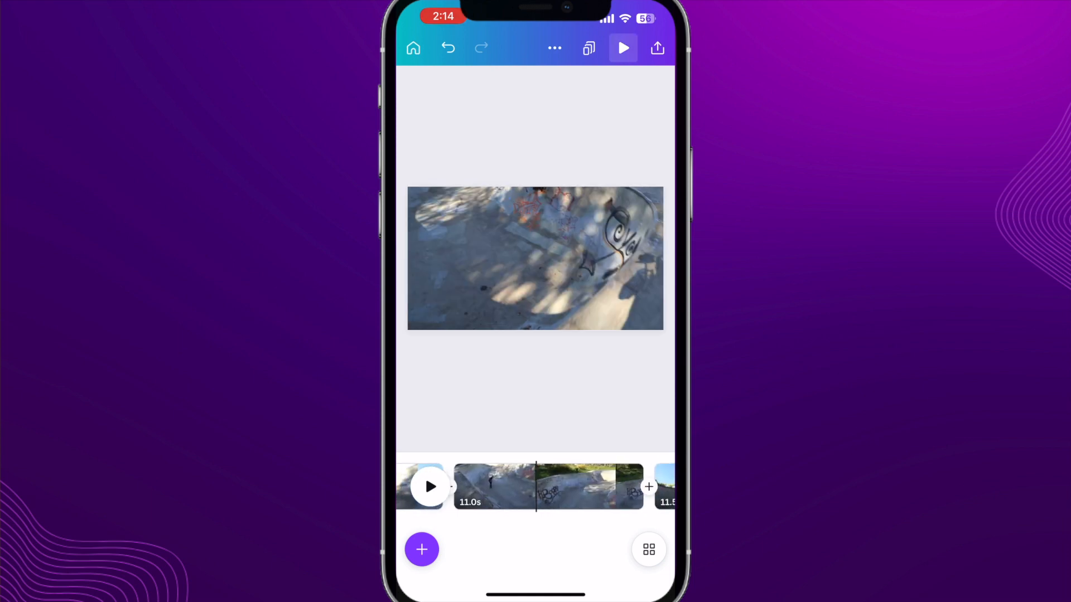
pyautogui.click(623, 48)
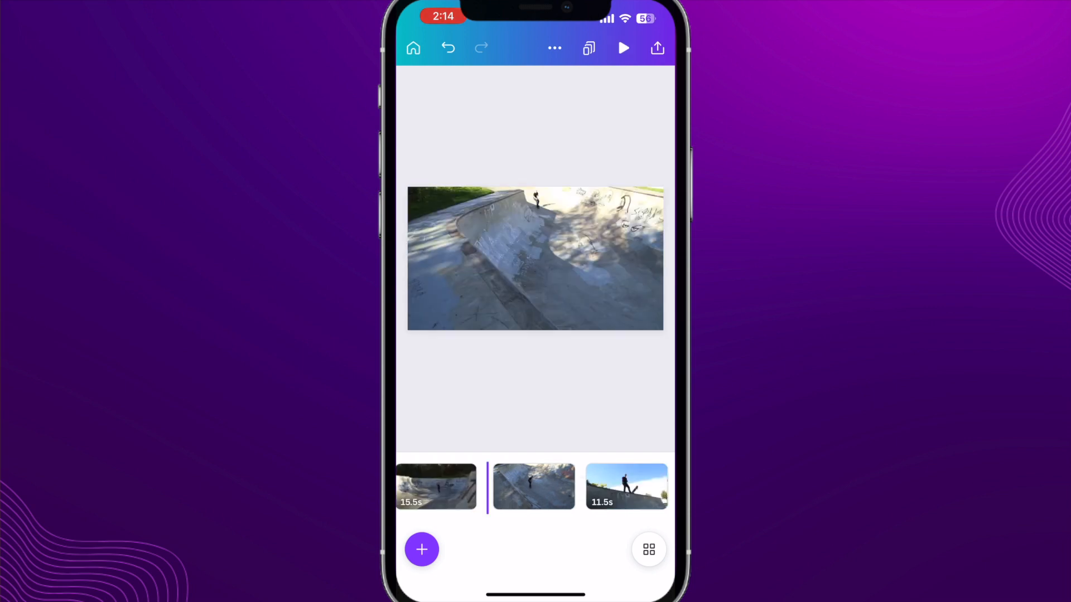
# Step: Trim a skatepark scene down to 2.2 seconds ahead of the 13.3-second clip
pyautogui.hscroll(3)
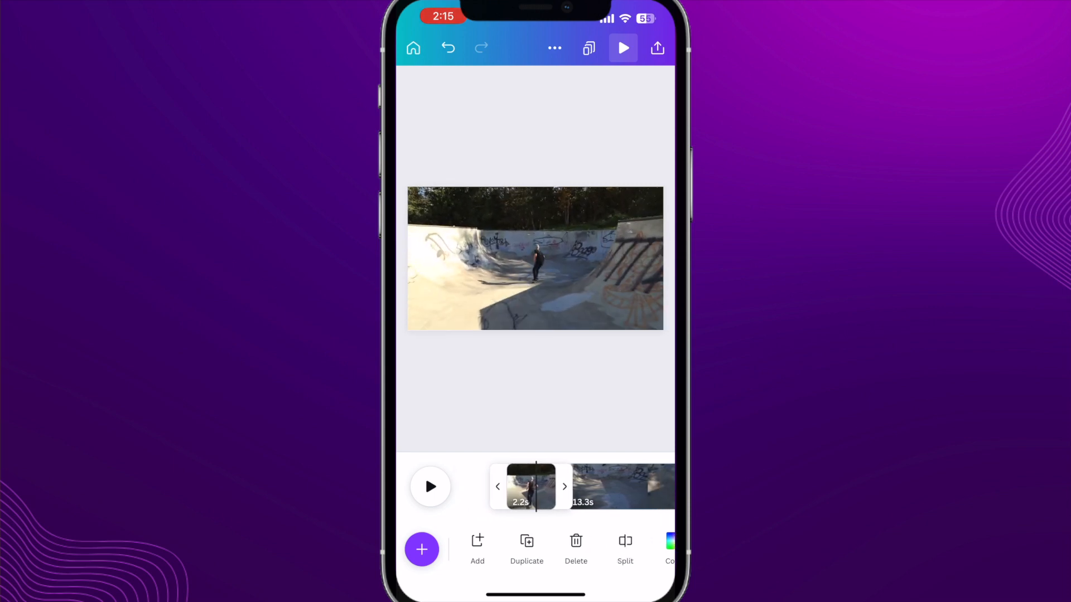
# Step: Cut the footage into 4.2- and 3.0-second scenes before the 11.5-second clip
pyautogui.click(535, 258)
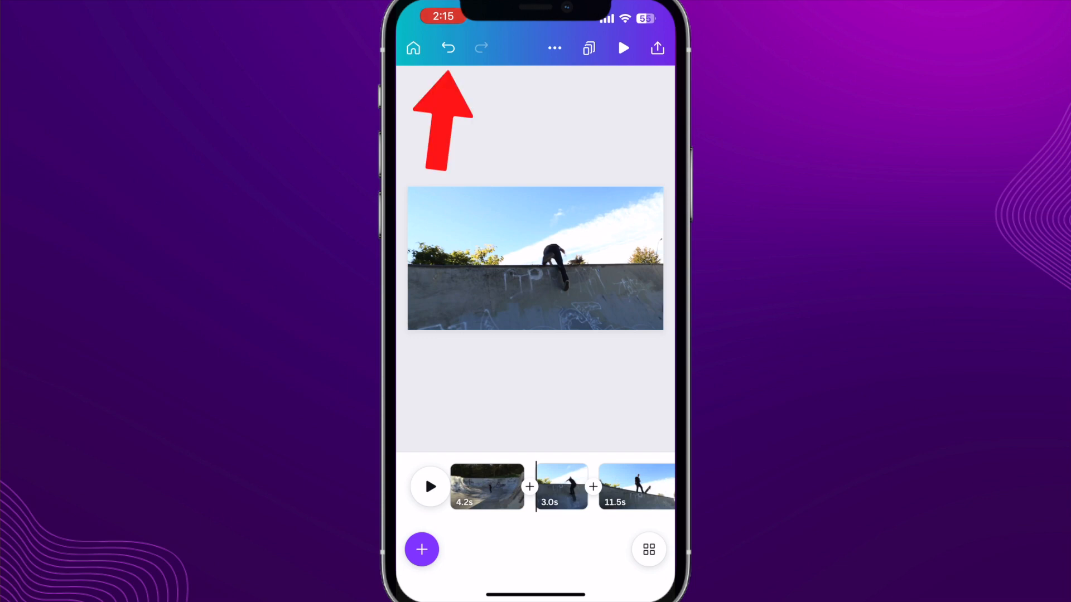
# Step: Undo the cuts to restore the 13.3-second scene, preview it and select it
pyautogui.click(449, 48)
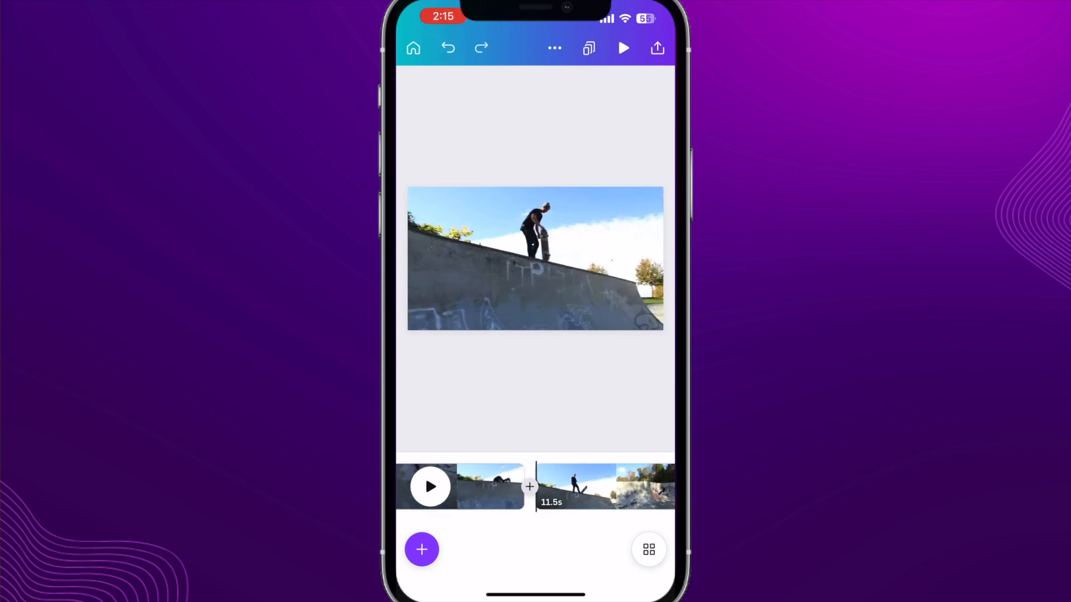
pyautogui.click(622, 48)
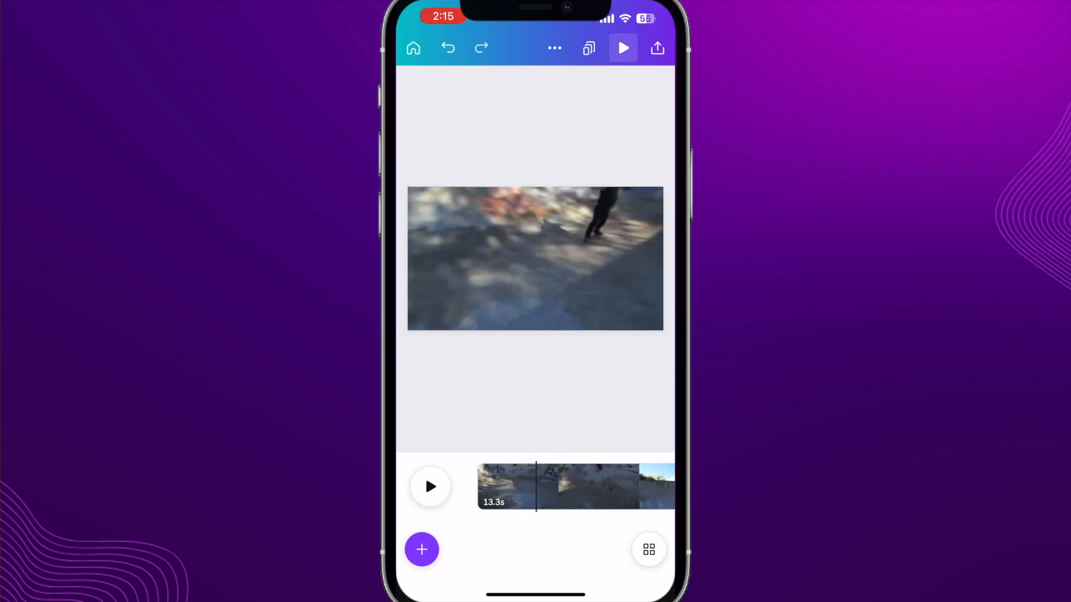
pyautogui.click(561, 486)
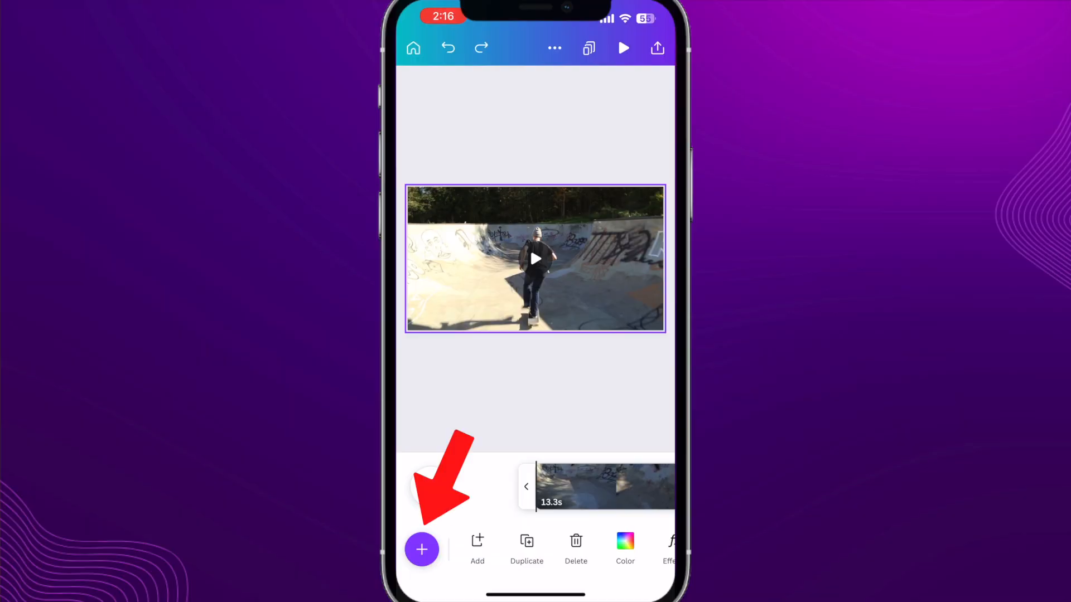
# Step: Browse Uploads, Design and Elements, landing on the Text styles panel
pyautogui.click(422, 550)
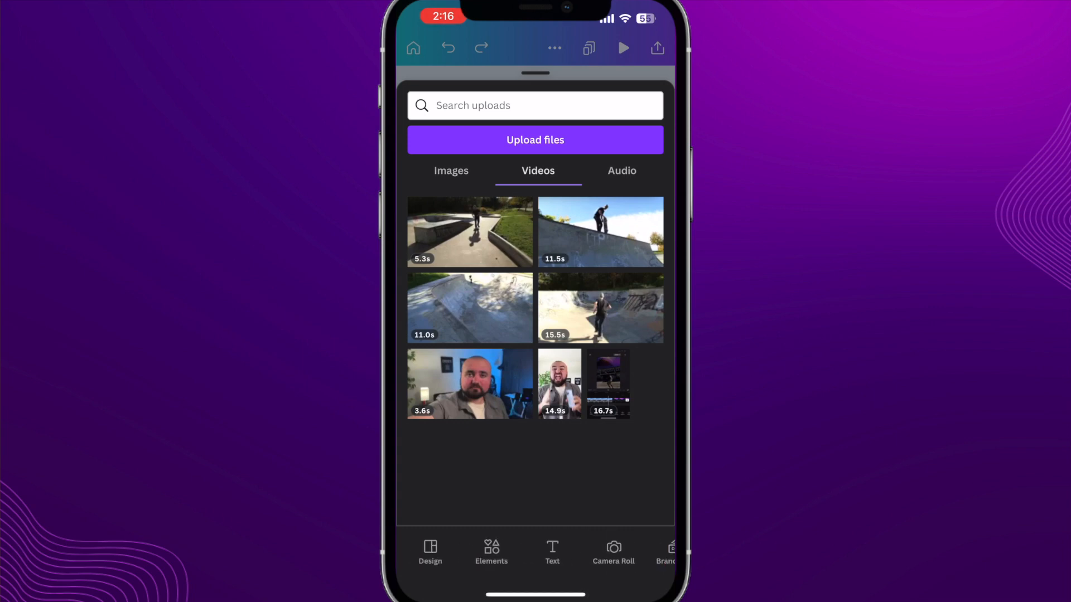
pyautogui.click(431, 552)
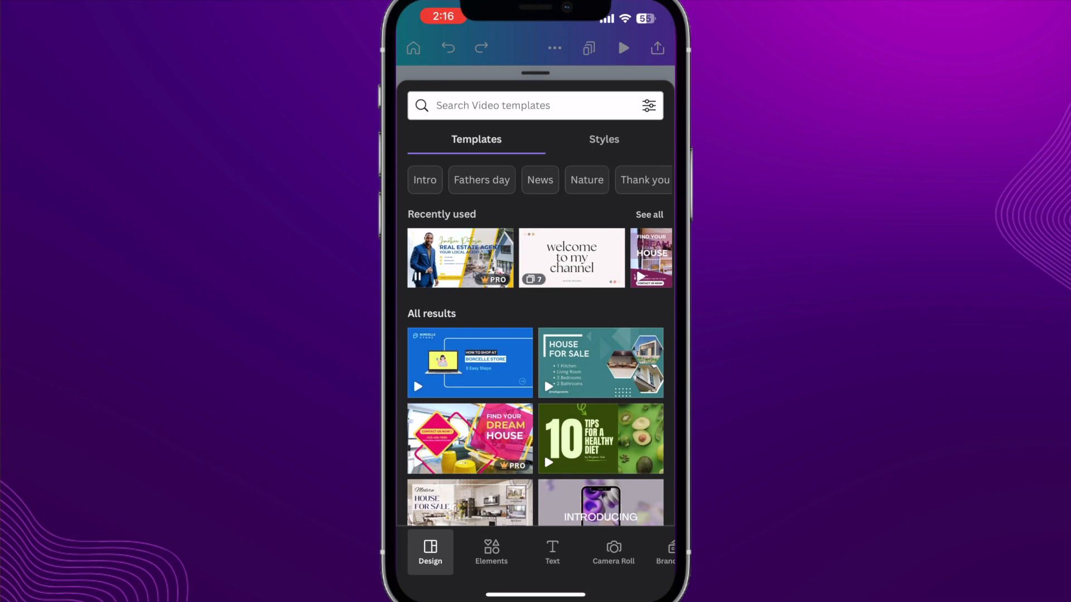
pyautogui.click(490, 551)
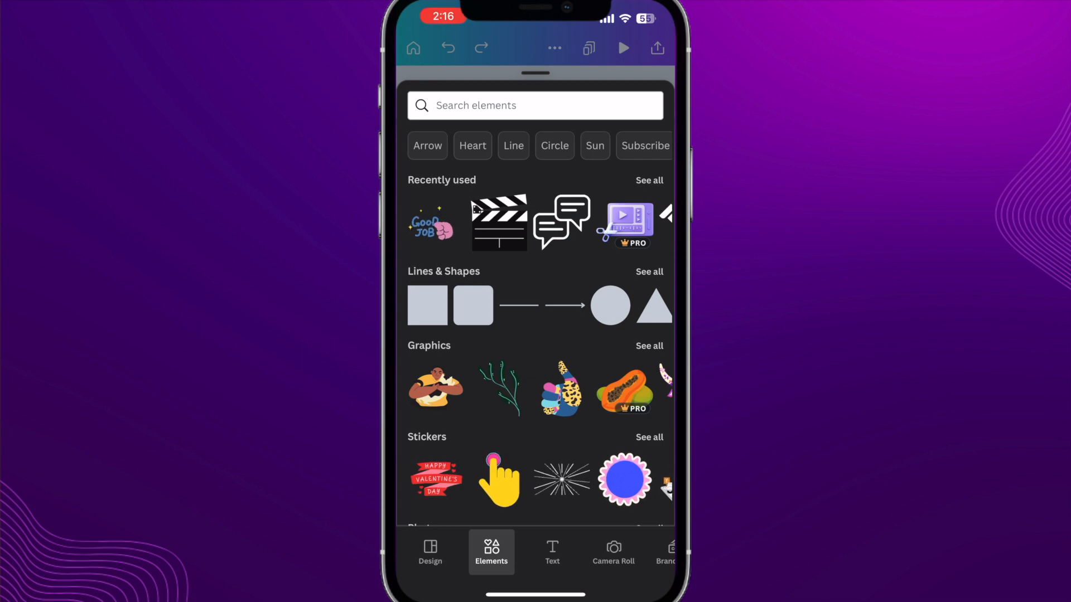
pyautogui.click(551, 552)
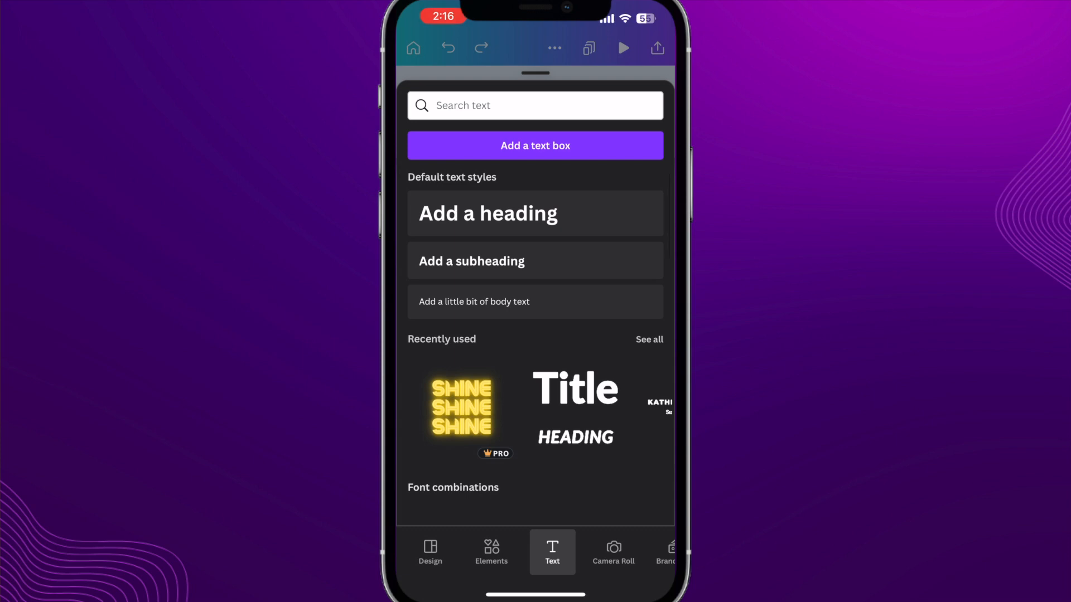
# Step: Add the glowing yellow SHINE text to the scene, then remove it again
pyautogui.click(461, 406)
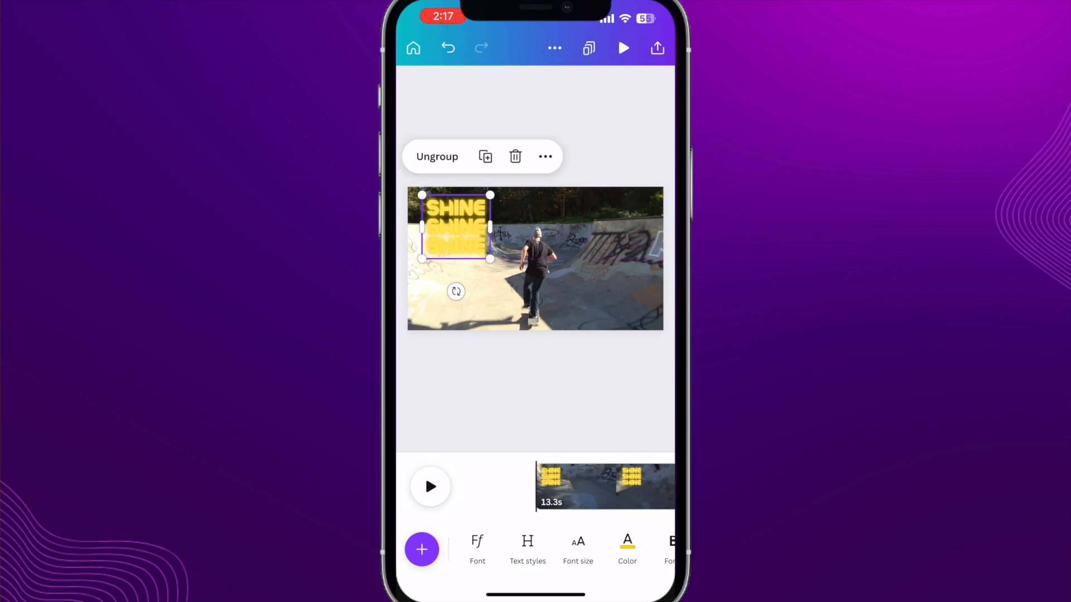
pyautogui.click(623, 48)
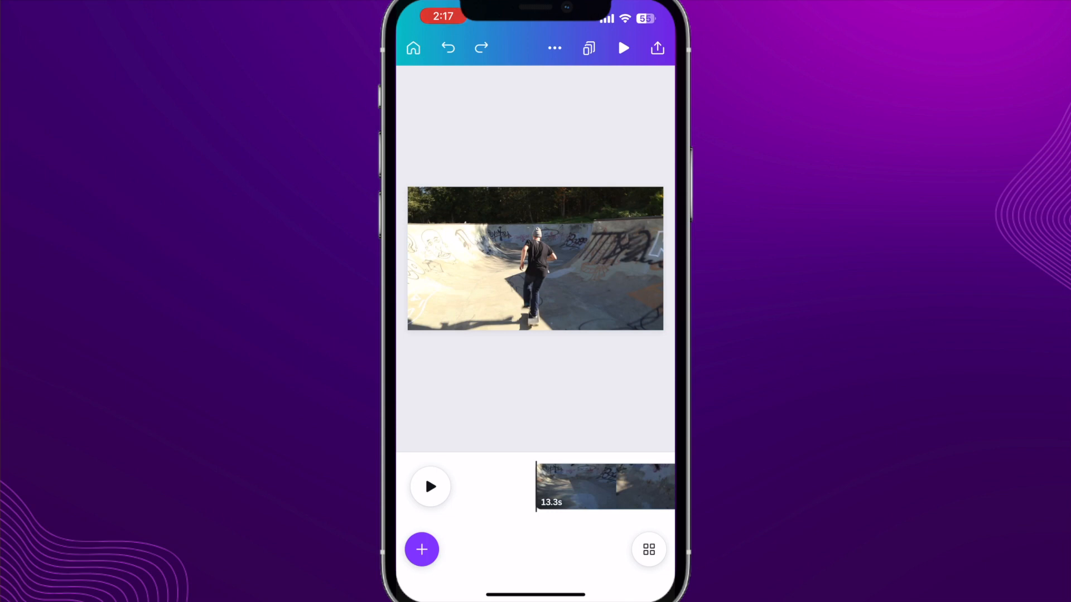
# Step: Split the 13.3s clip into 3.5s and 9.8s scenes and preview the result
pyautogui.click(623, 48)
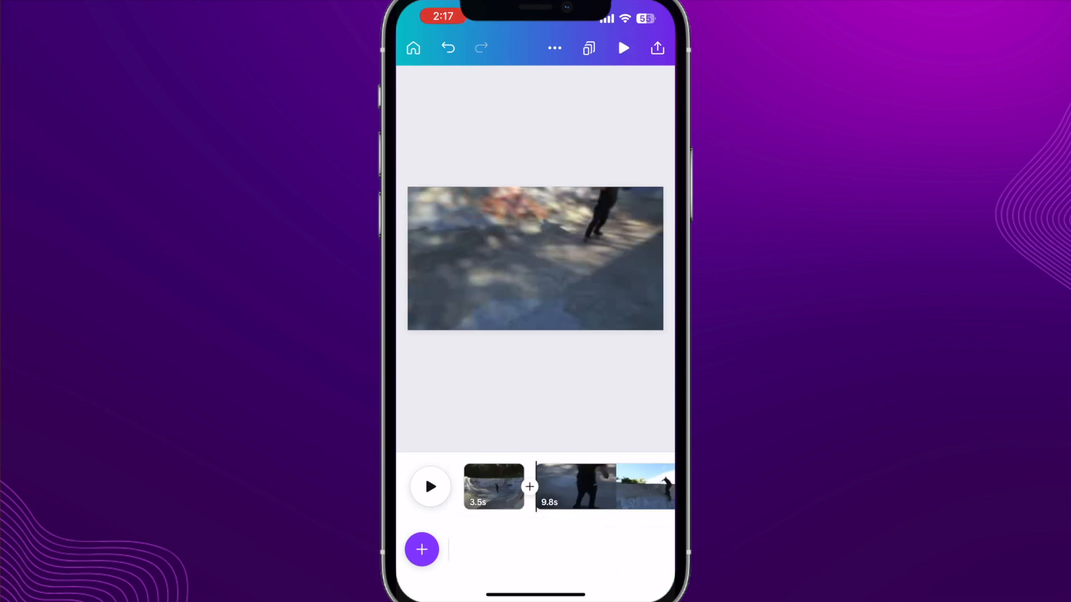
pyautogui.click(622, 48)
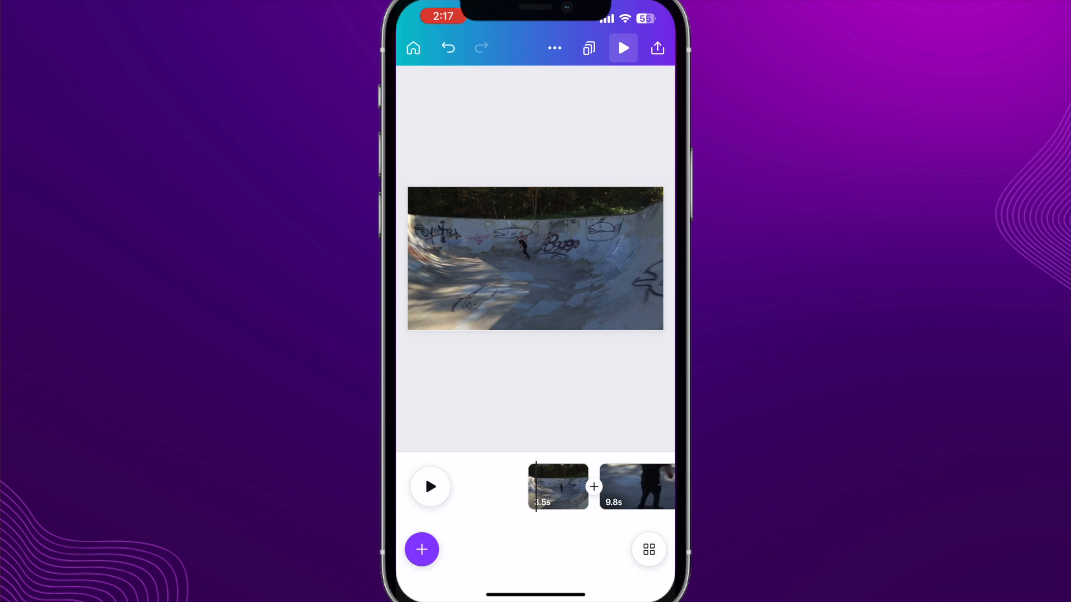
pyautogui.click(552, 553)
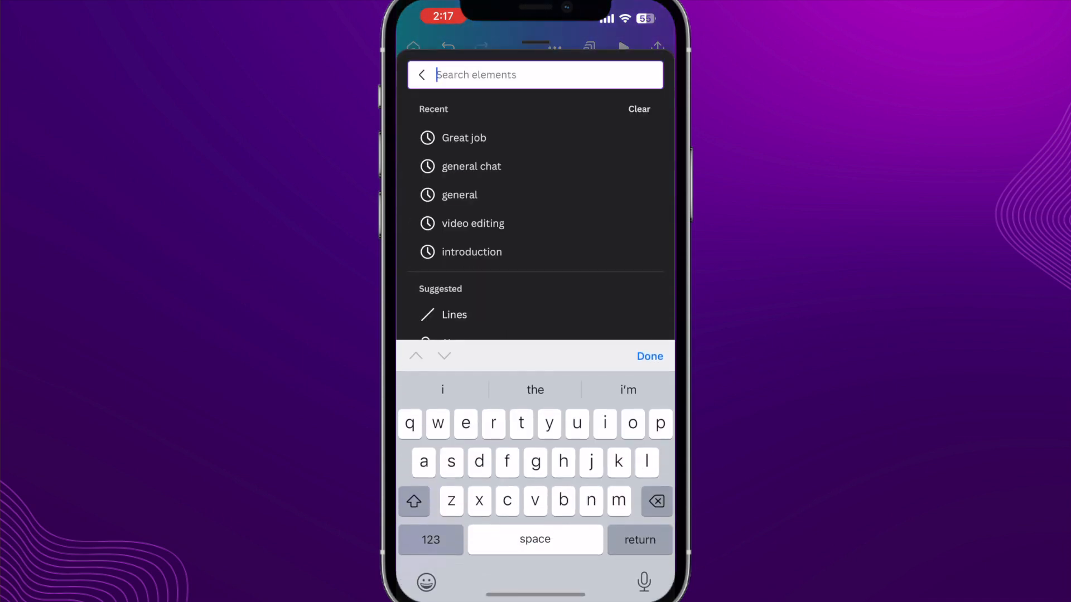
# Step: Search Elements for 'skate', then refine to the 'skateboard' suggestion
pyautogui.write('skate')
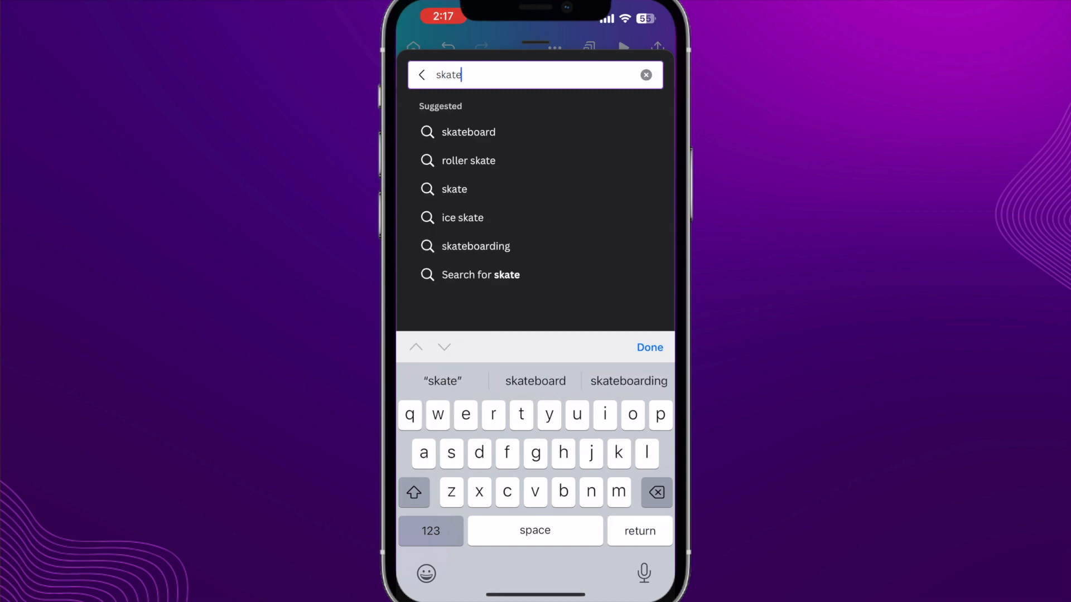
pyautogui.click(648, 347)
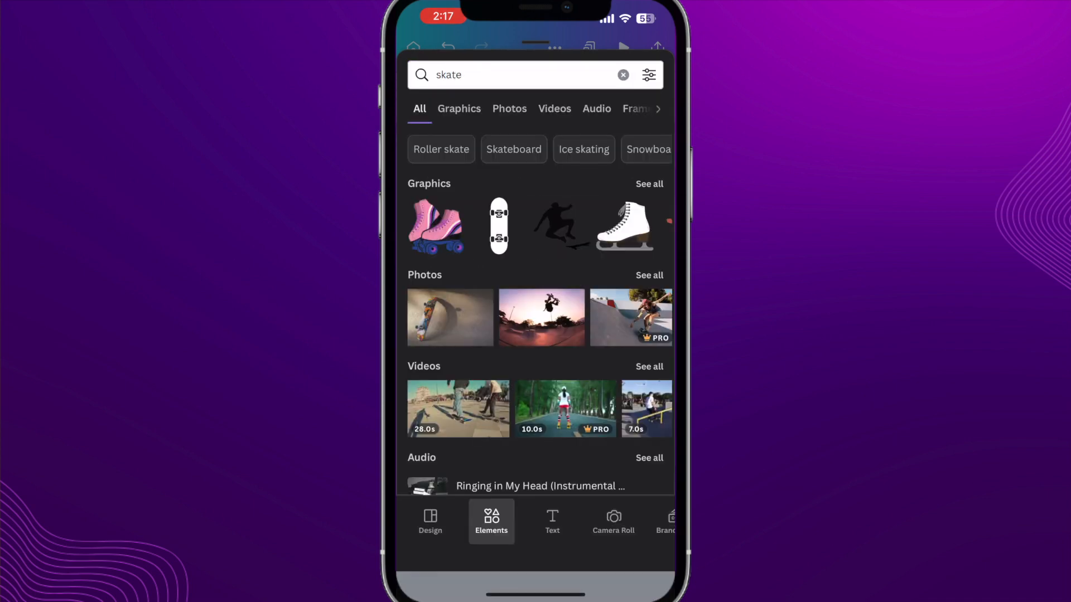
pyautogui.click(533, 74)
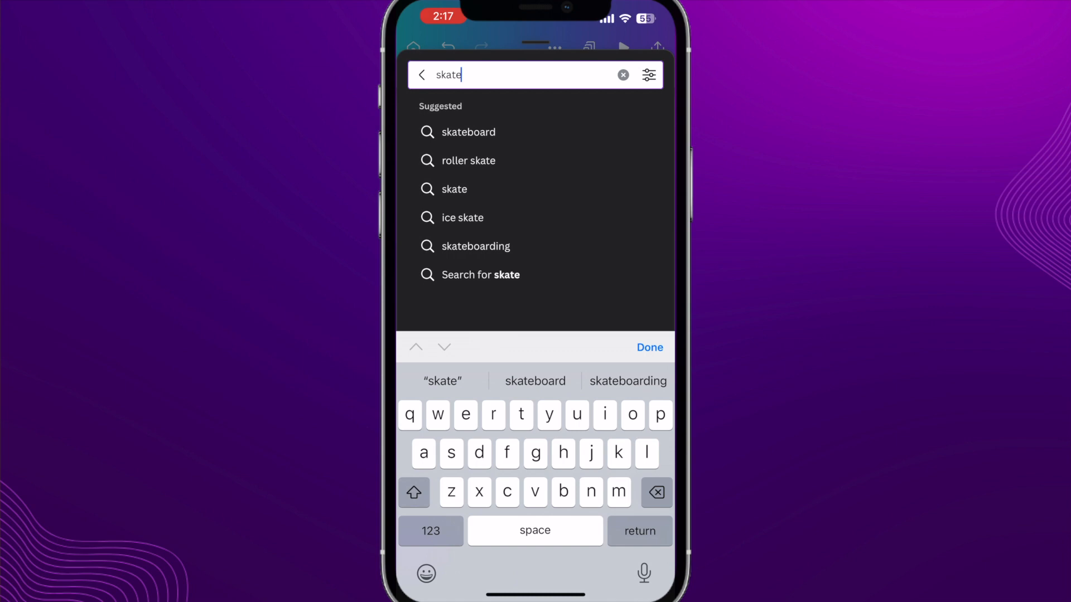
pyautogui.click(469, 132)
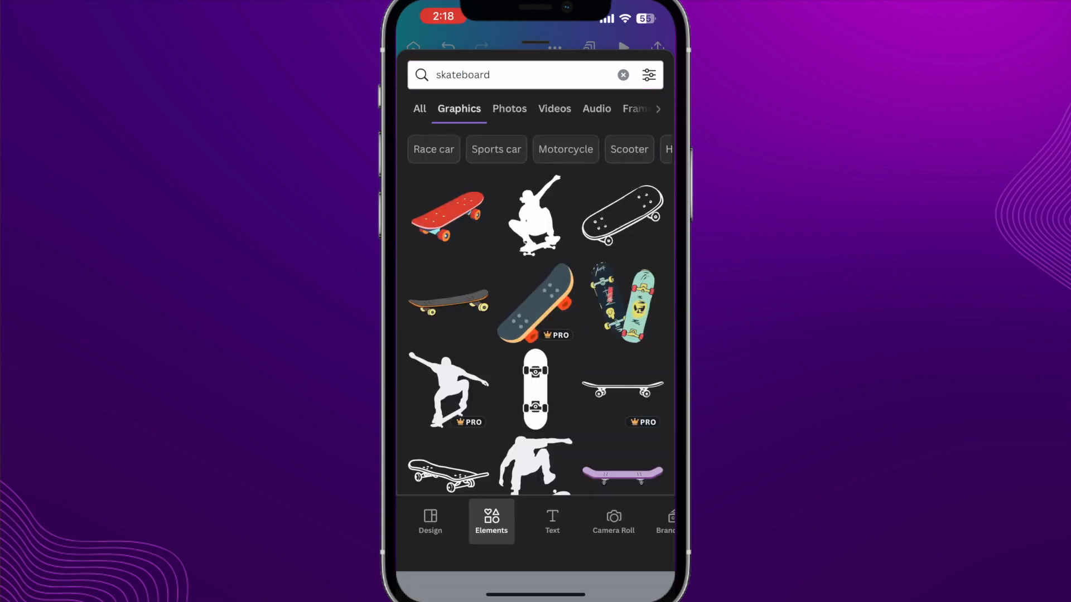
# Step: Add the pink-shirted skateboarder graphic from the results to the 3.5-second scene
pyautogui.scroll(-3)
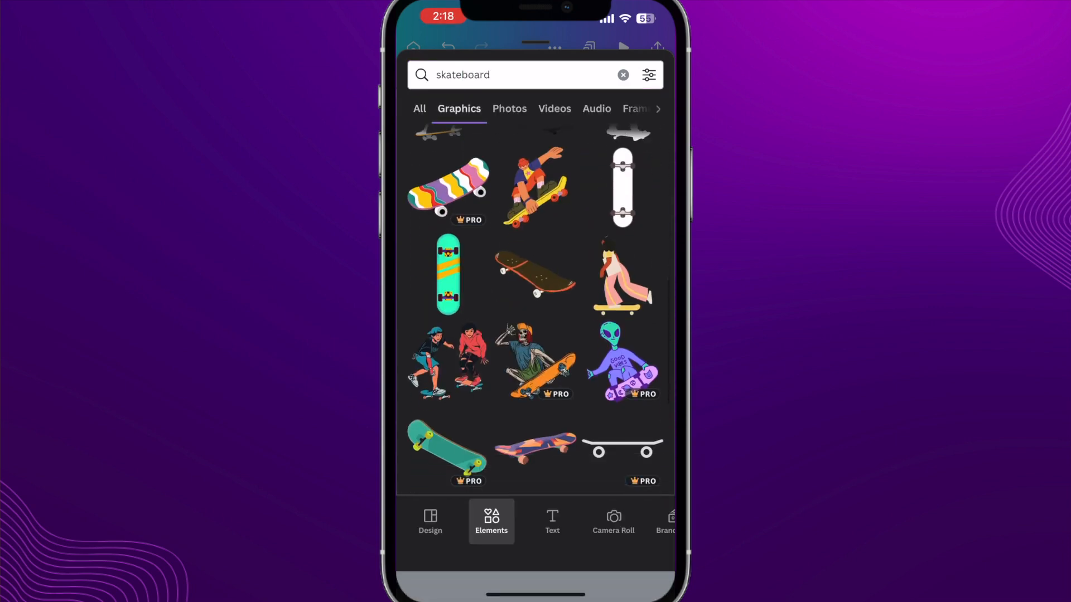
pyautogui.scroll(-3)
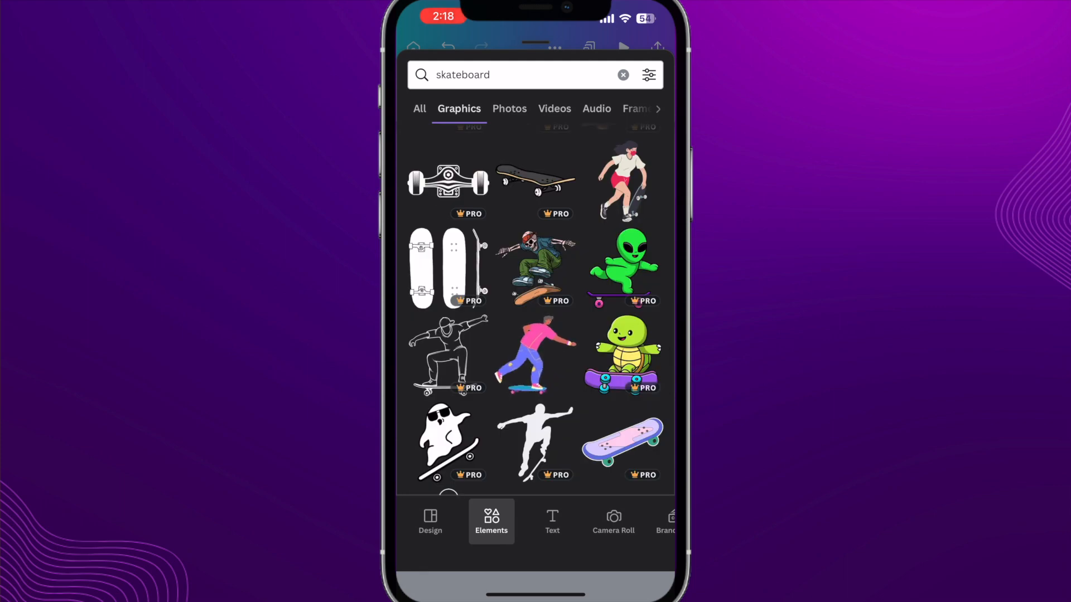
pyautogui.click(535, 355)
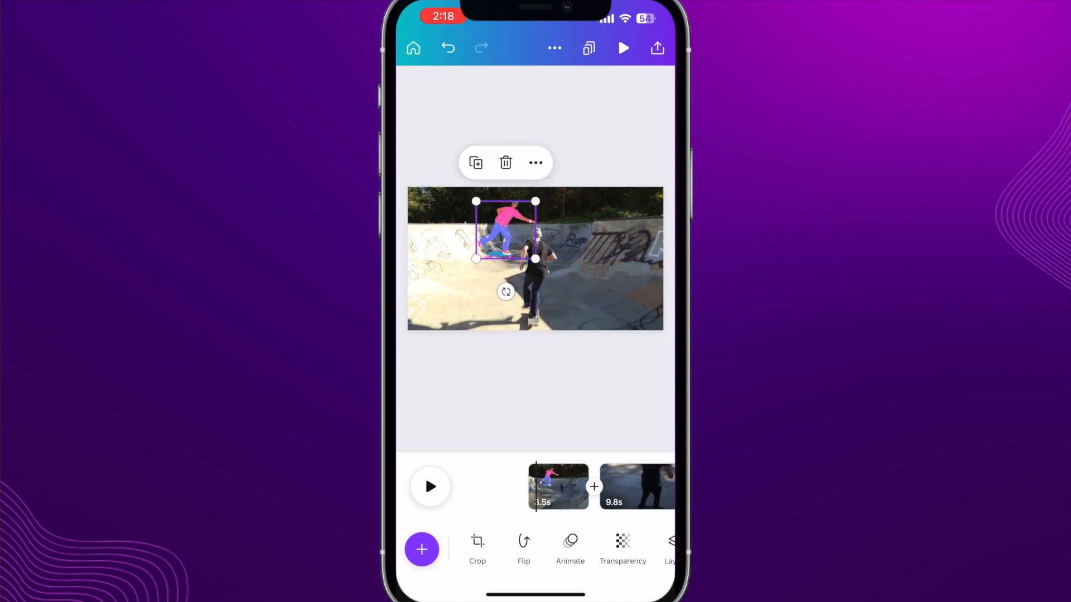
# Step: Move the skateboarder to the lower-left corner and preview the video
pyautogui.moveTo(504, 232); pyautogui.dragTo(436, 300)
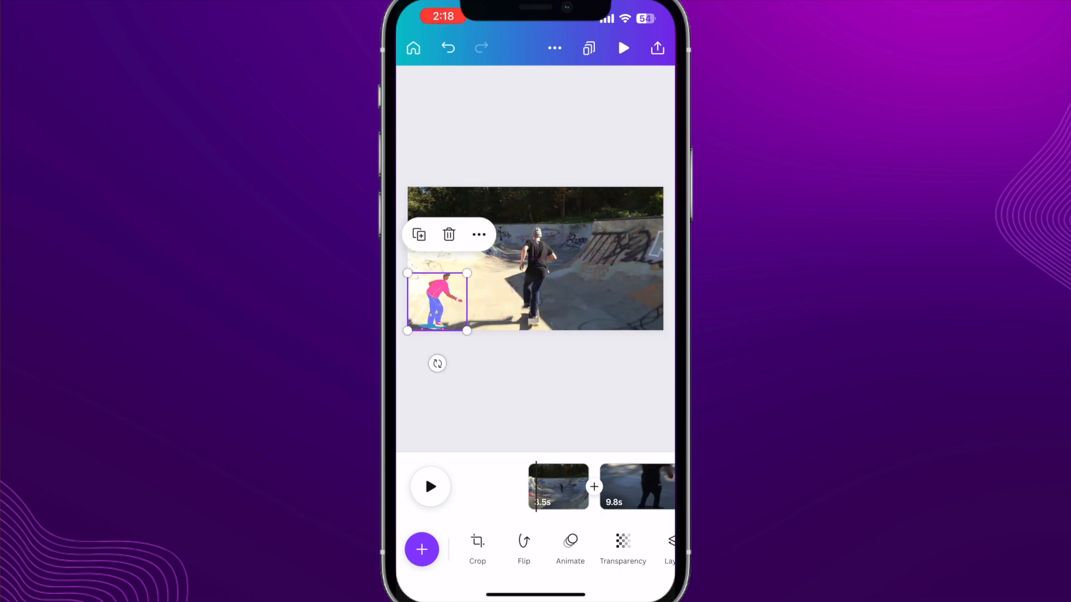
pyautogui.click(623, 48)
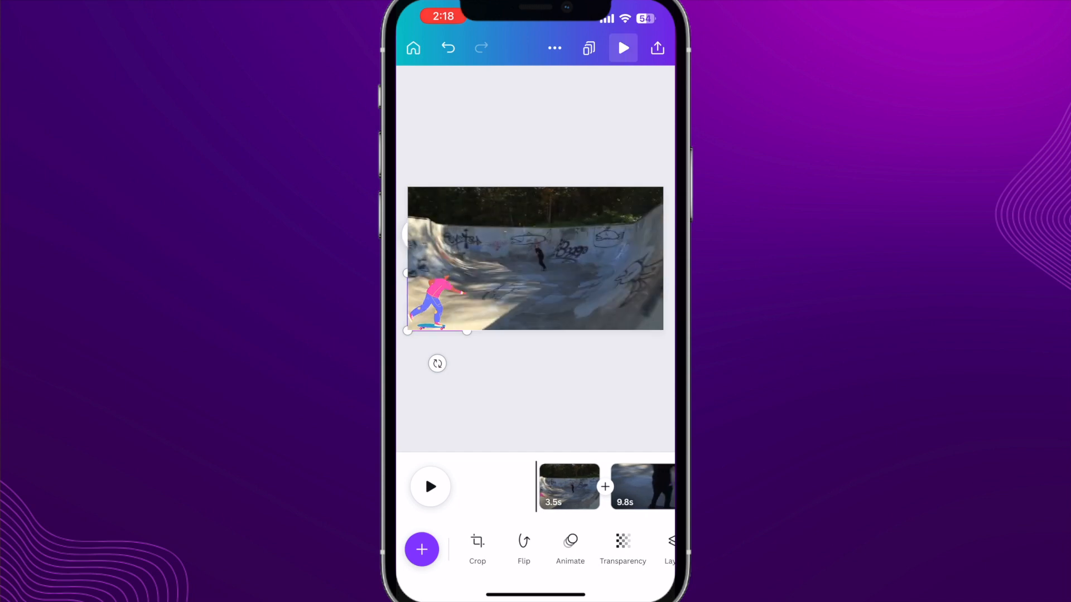
pyautogui.click(430, 486)
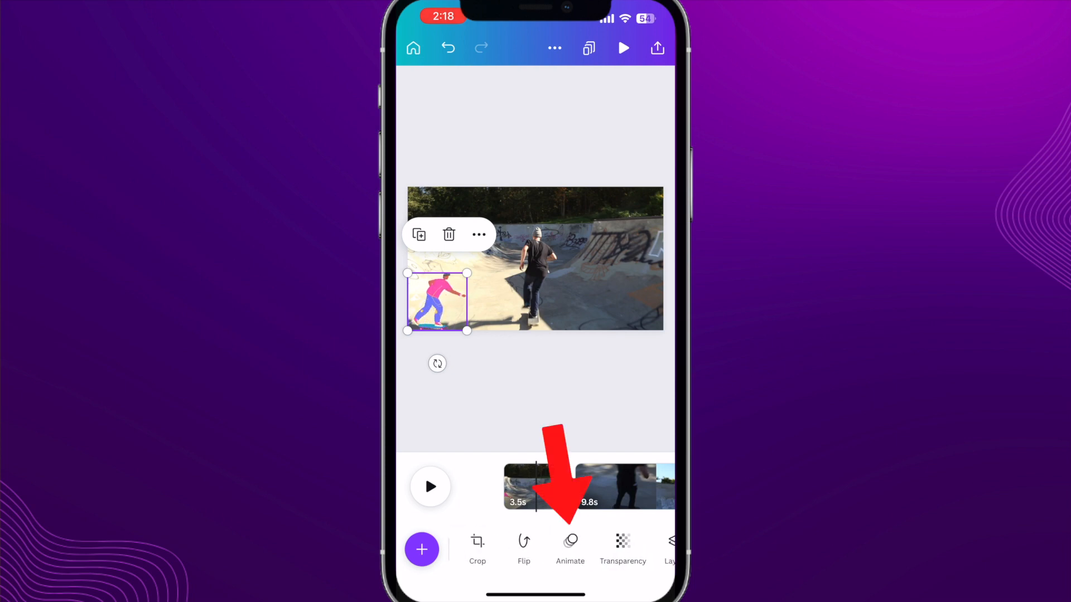
# Step: Apply a Pan animation to the skateboarder, faster and moving right
pyautogui.click(570, 543)
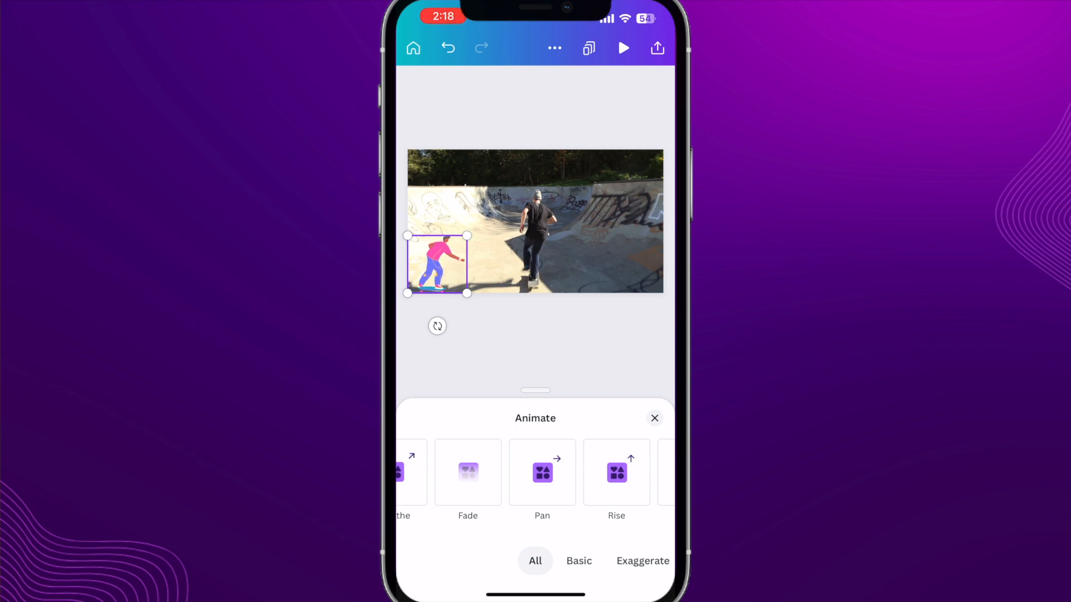
pyautogui.click(542, 472)
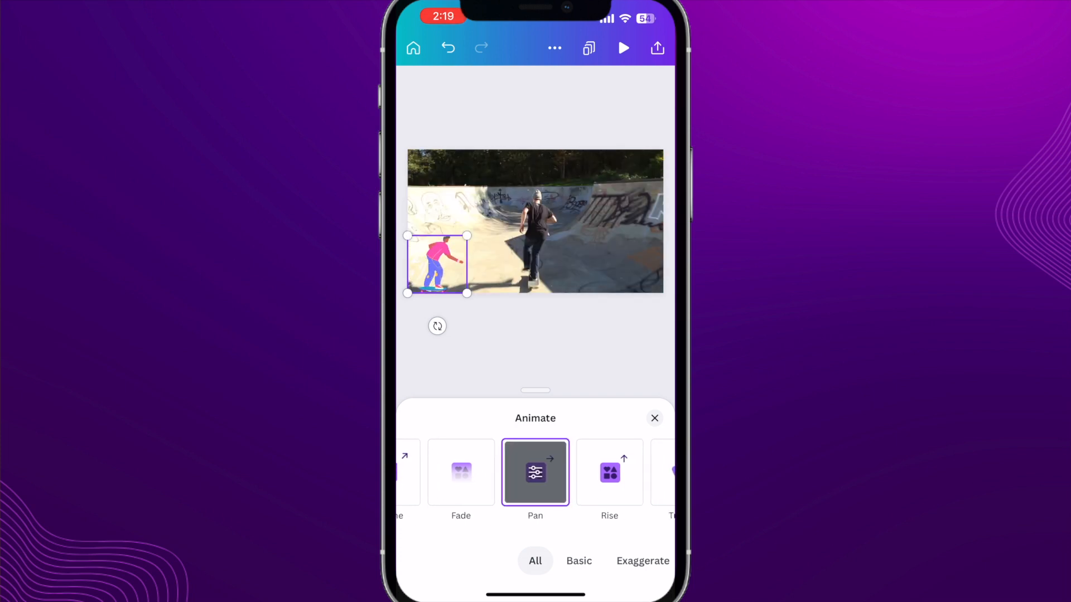
pyautogui.click(536, 472)
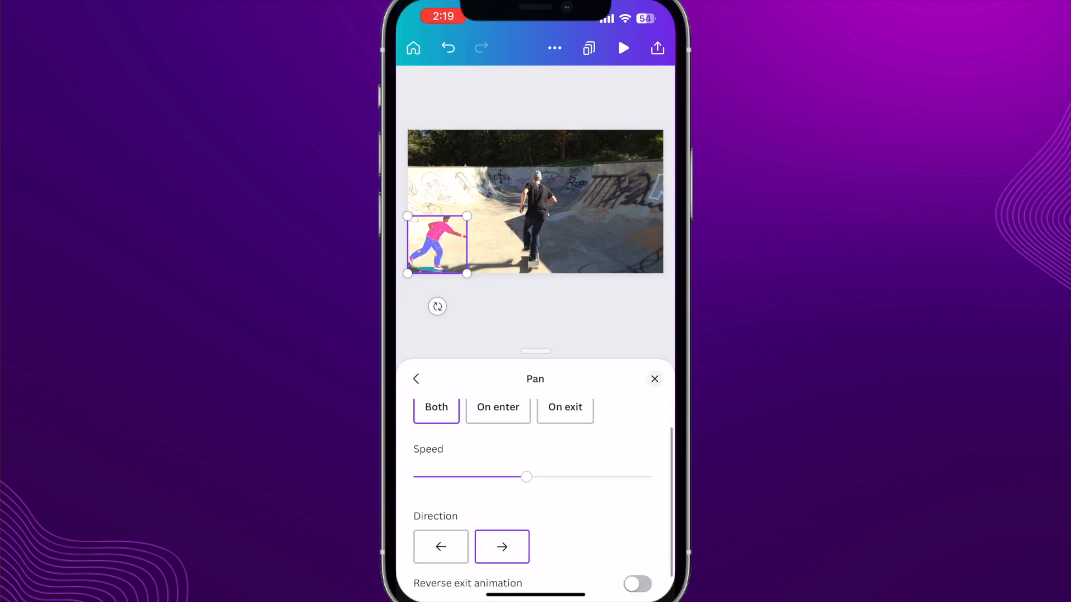
pyautogui.moveTo(526, 476); pyautogui.dragTo(598, 467)
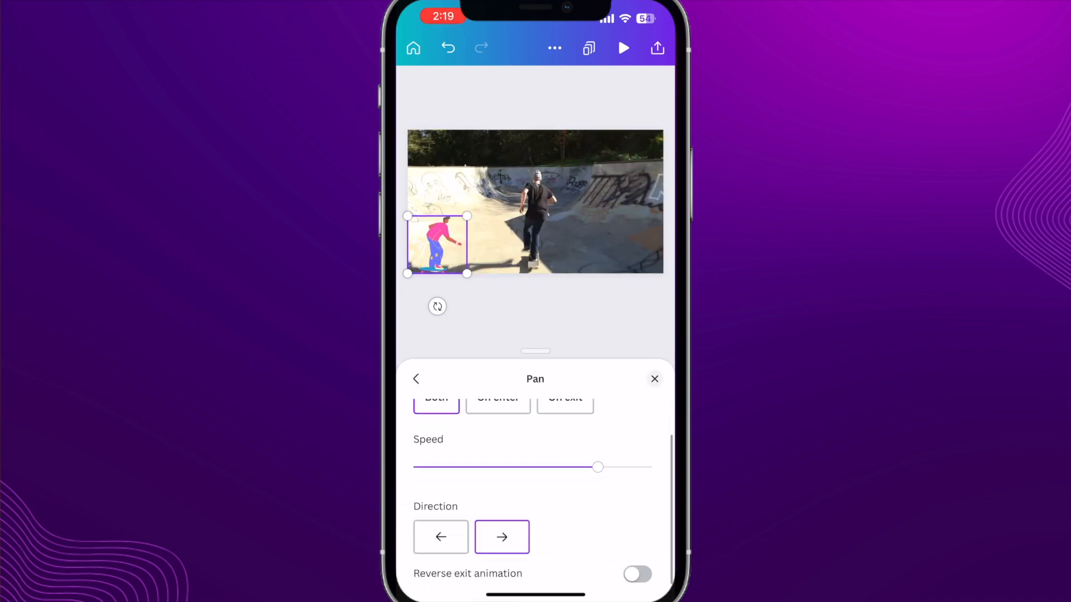
pyautogui.moveTo(599, 468); pyautogui.dragTo(647, 468)
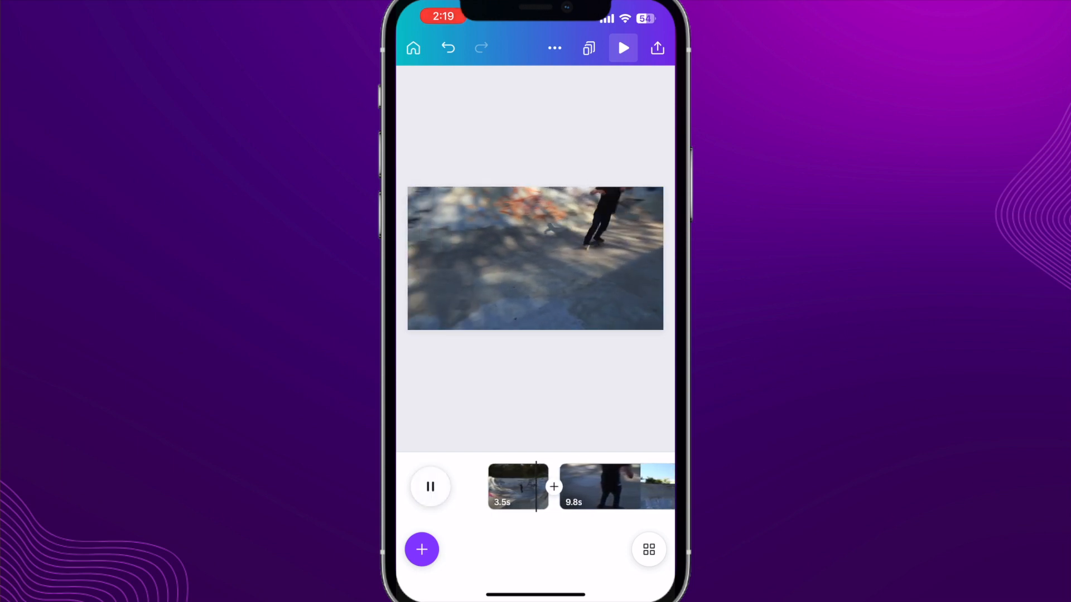
# Step: Add a new blank page after the last skatepark clip
pyautogui.click(429, 486)
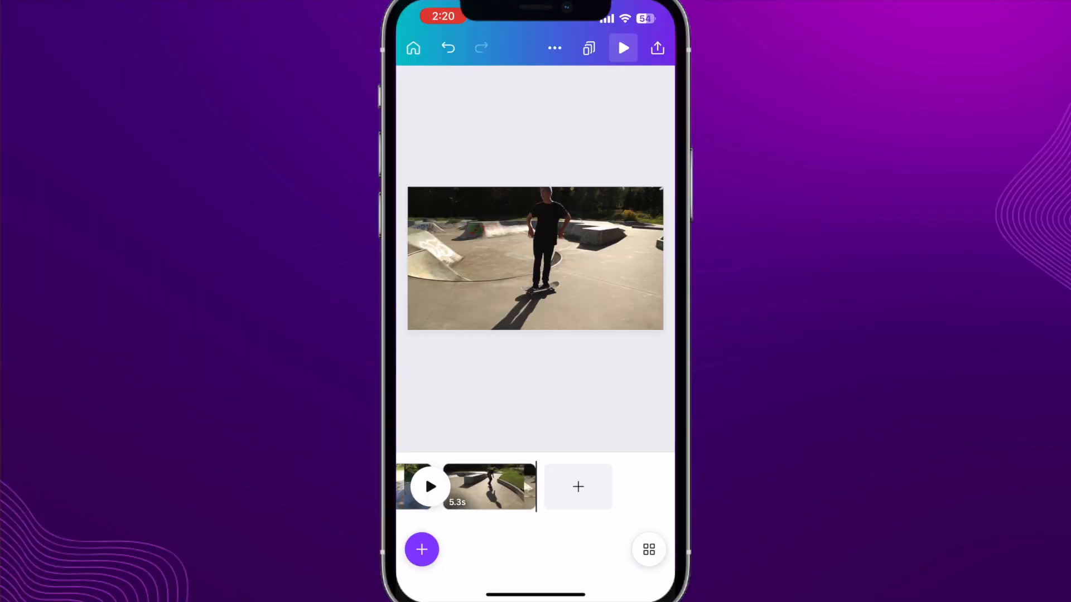
pyautogui.click(578, 486)
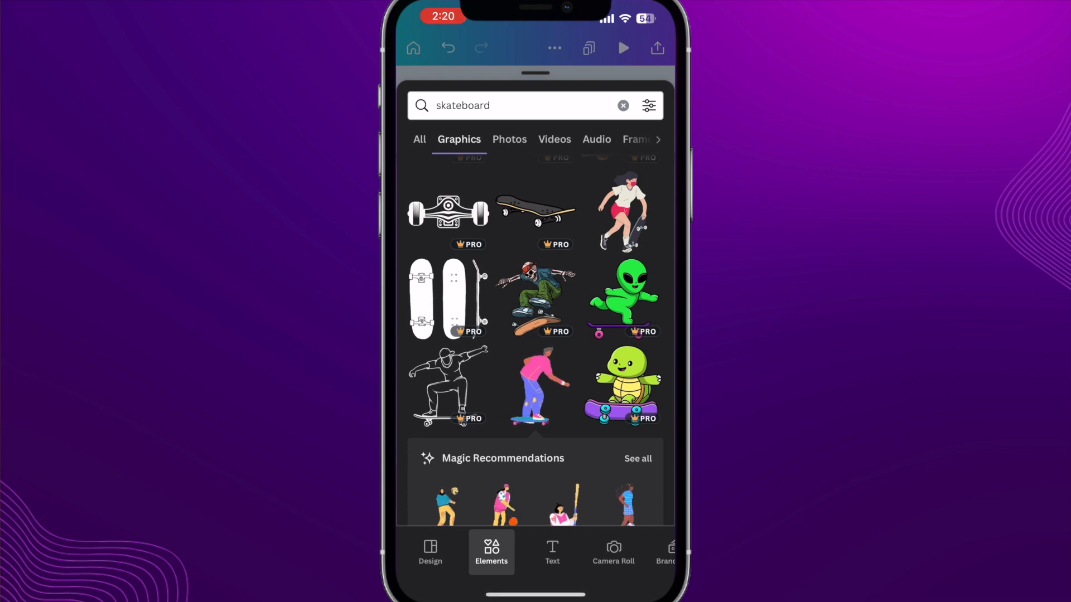
# Step: Apply the recently used Real Estate Agent video template to the new page
pyautogui.click(431, 552)
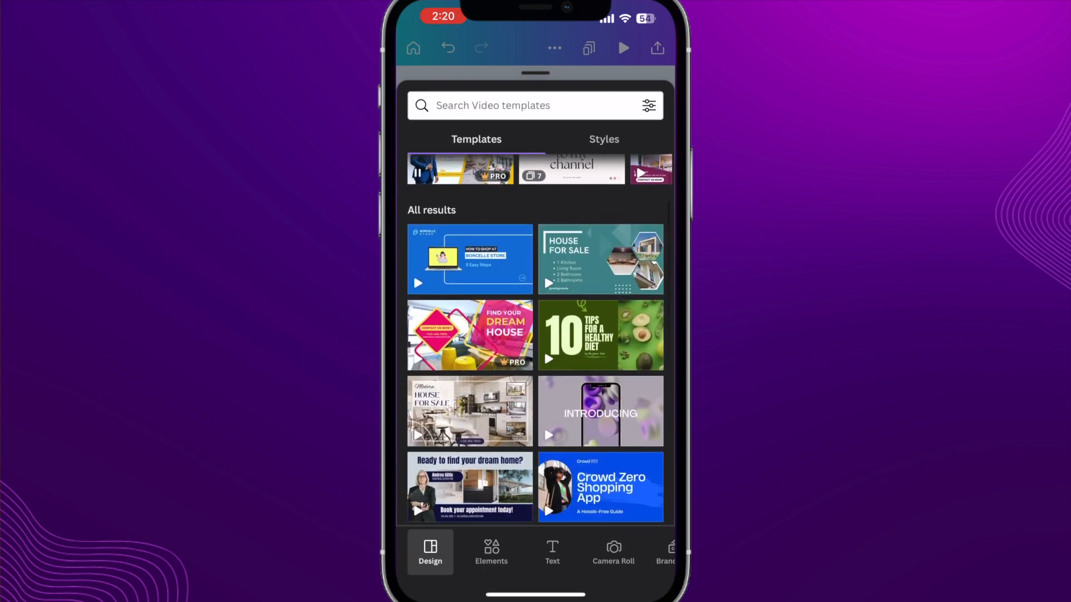
pyautogui.scroll(-3)
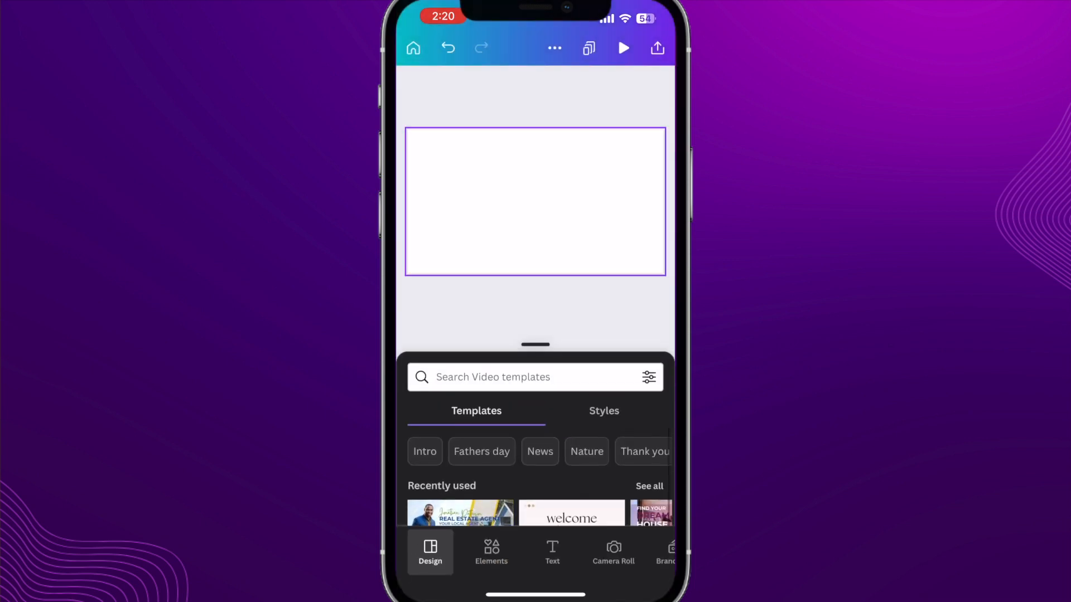
pyautogui.moveTo(536, 345); pyautogui.dragTo(536, 75)
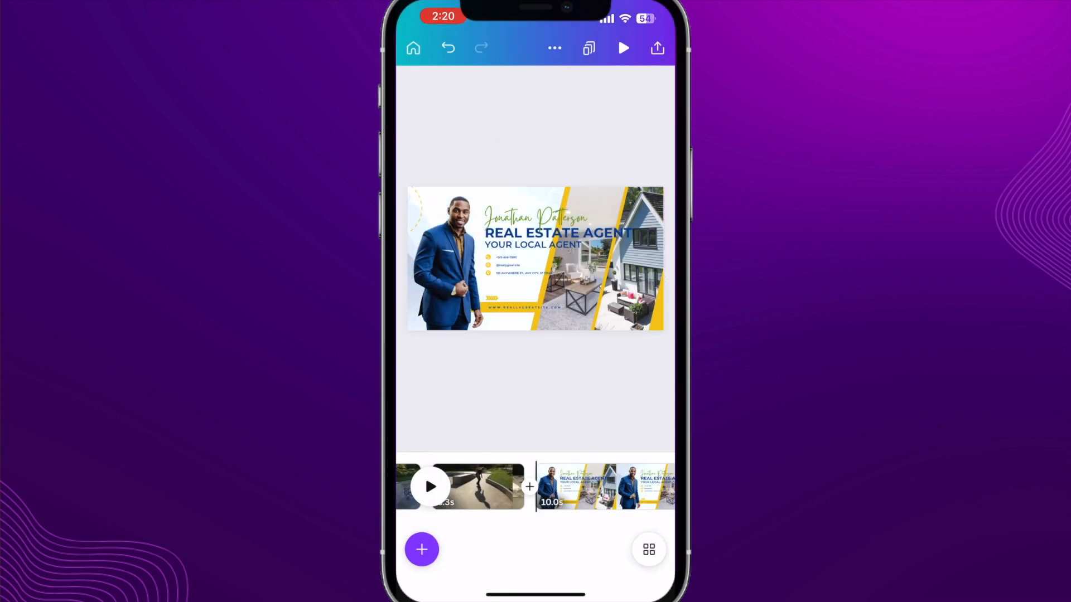
# Step: Preview the template page and select the agent photo to replace it
pyautogui.click(623, 48)
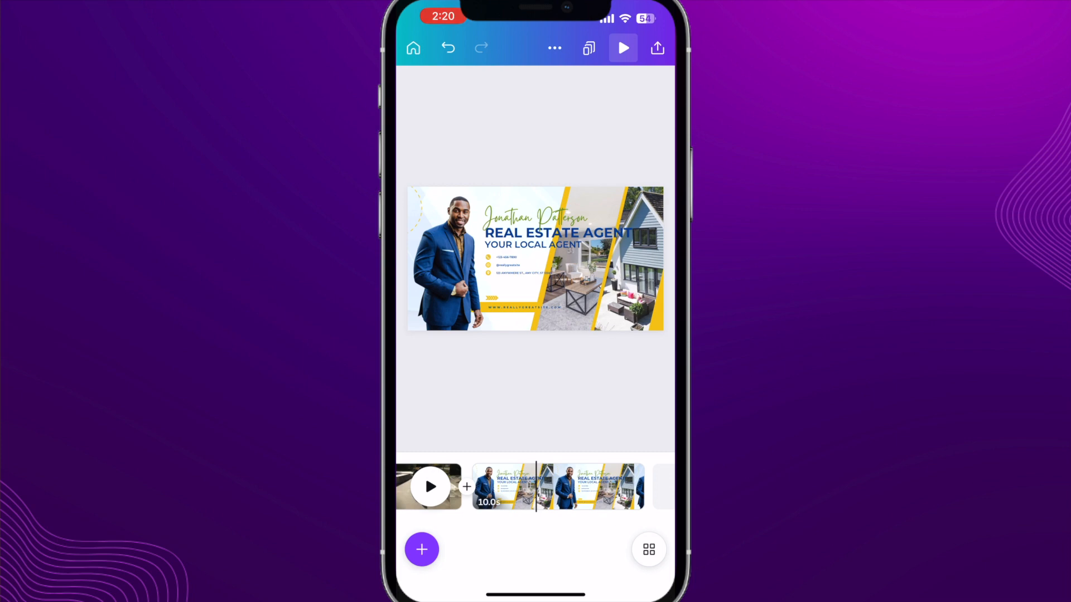
pyautogui.click(537, 218)
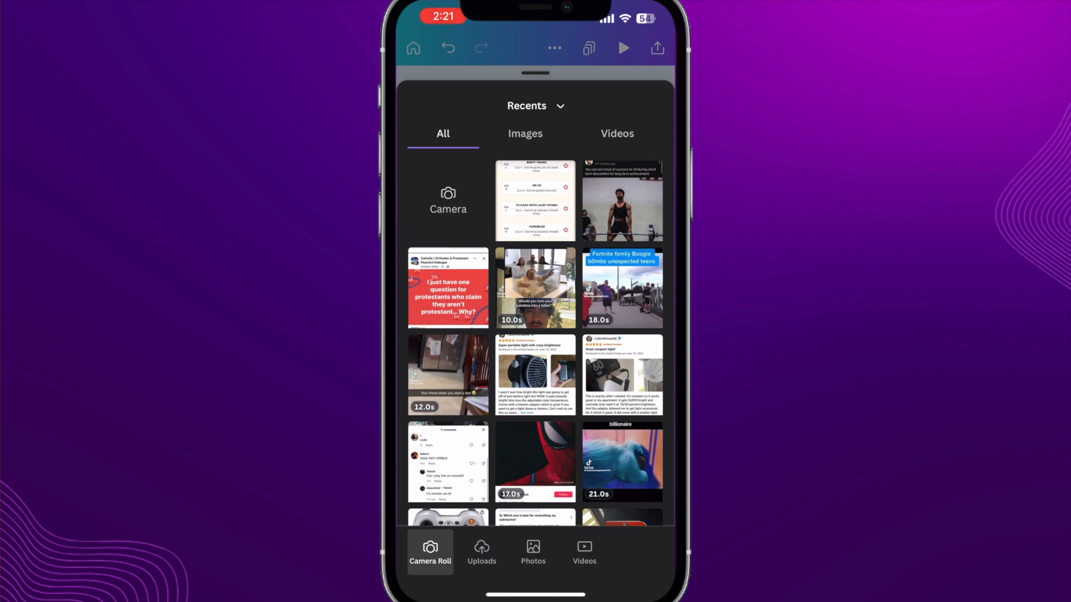
# Step: Replace the agent photo with the bearded man's headshot from Uploads
pyautogui.click(482, 552)
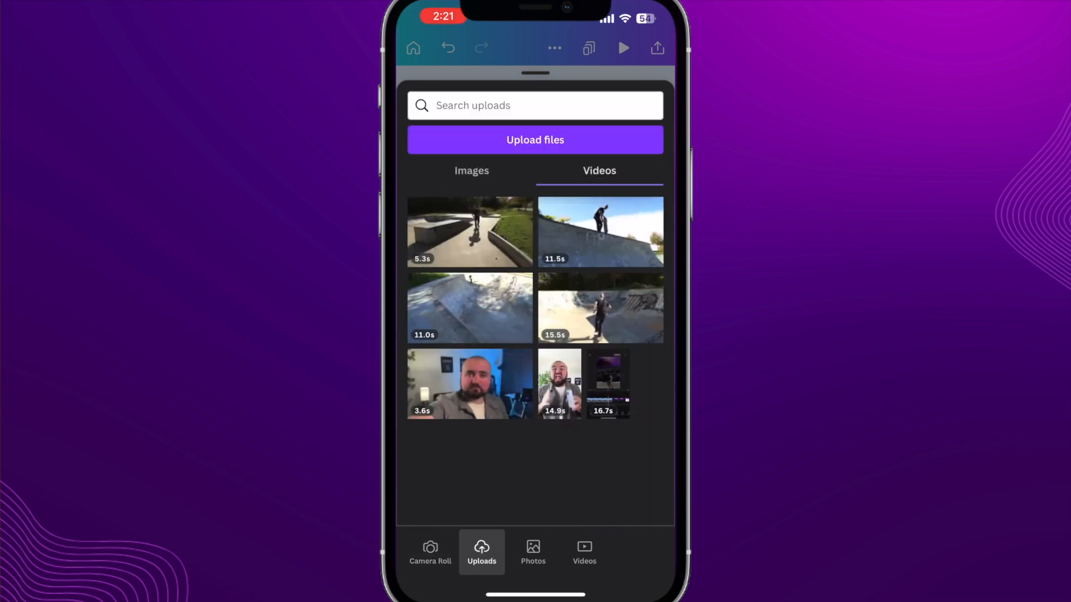
pyautogui.click(470, 171)
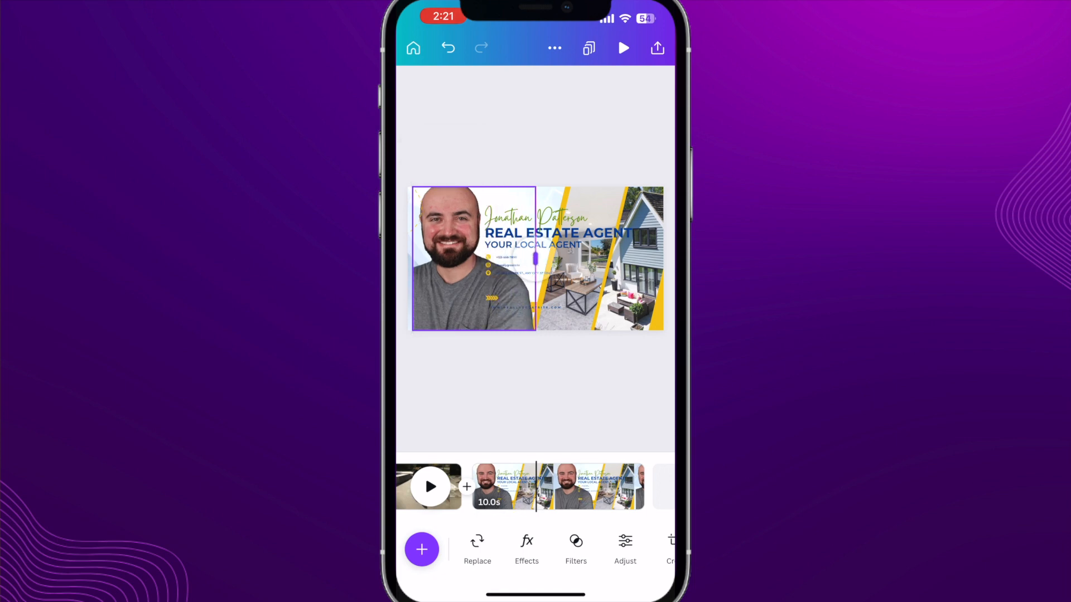
# Step: Shrink the man's photo into a smaller frame at the lower-left of the page
pyautogui.click(471, 258)
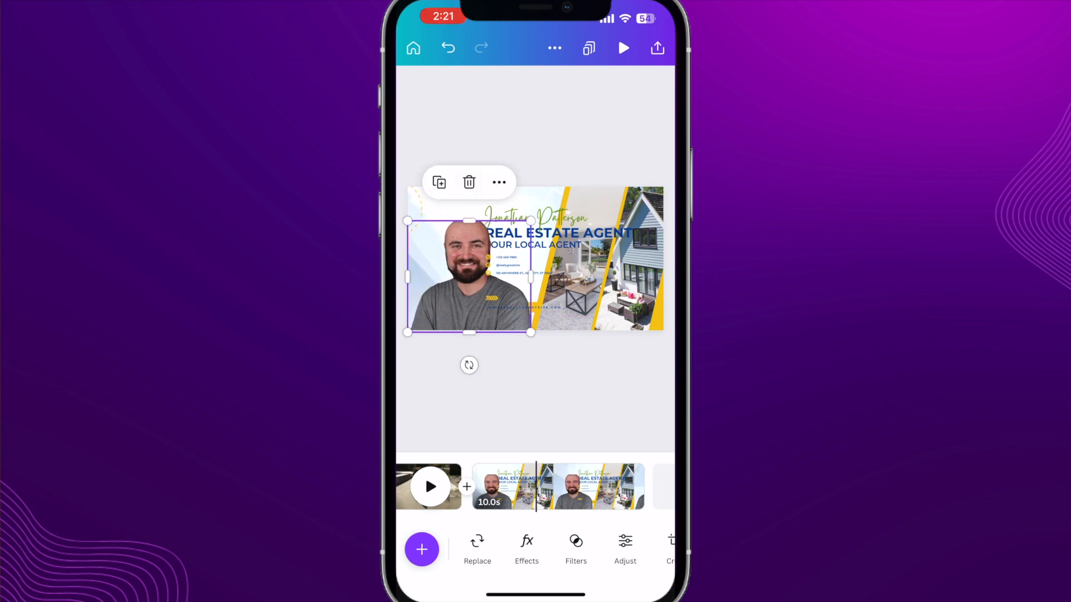
pyautogui.moveTo(409, 277); pyautogui.dragTo(424, 277)
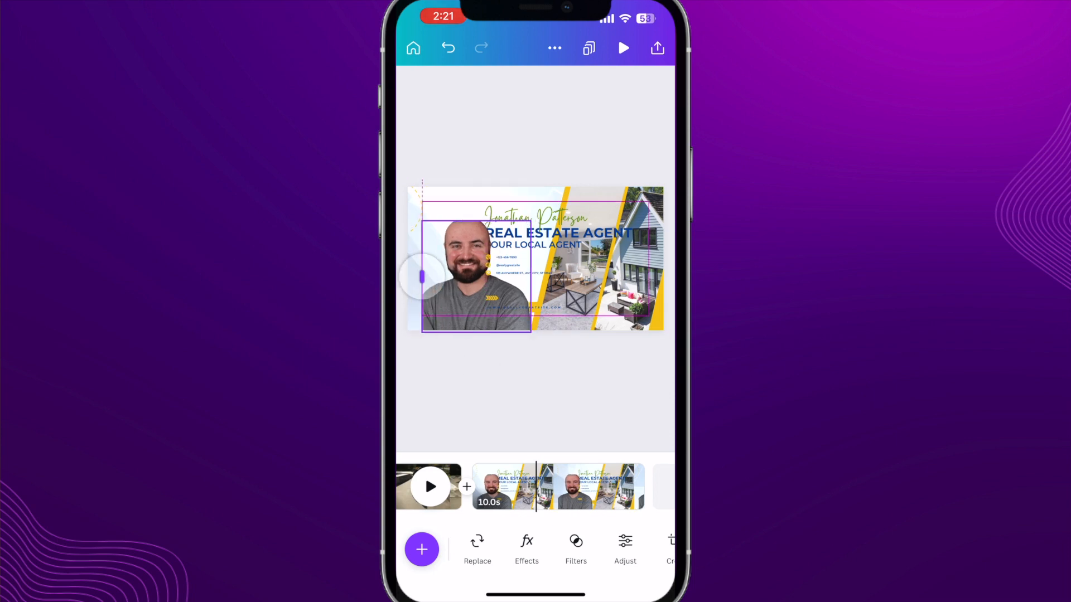
pyautogui.click(477, 280)
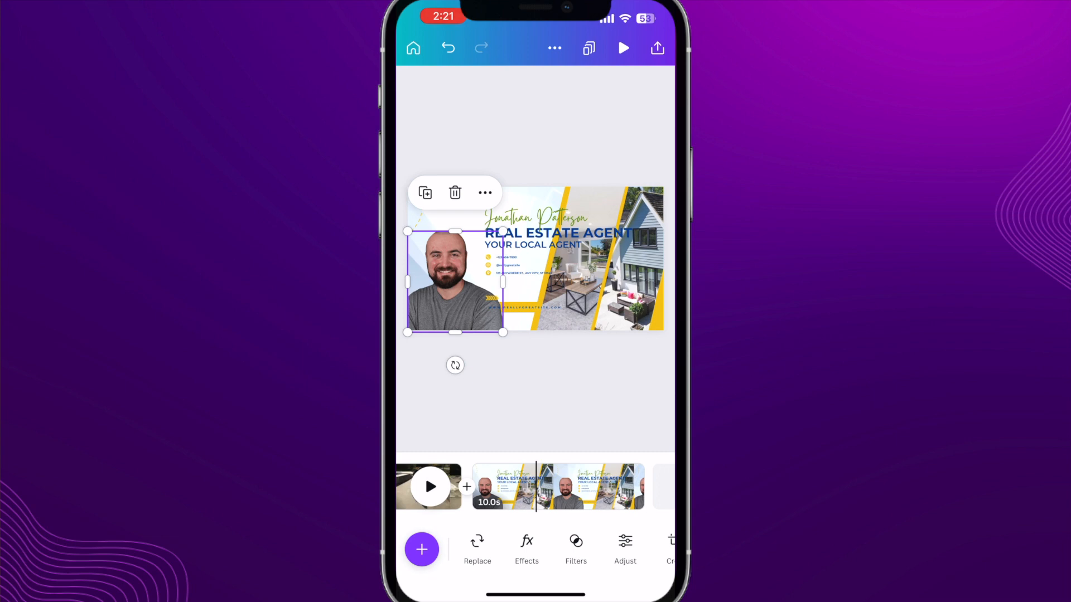
pyautogui.click(622, 48)
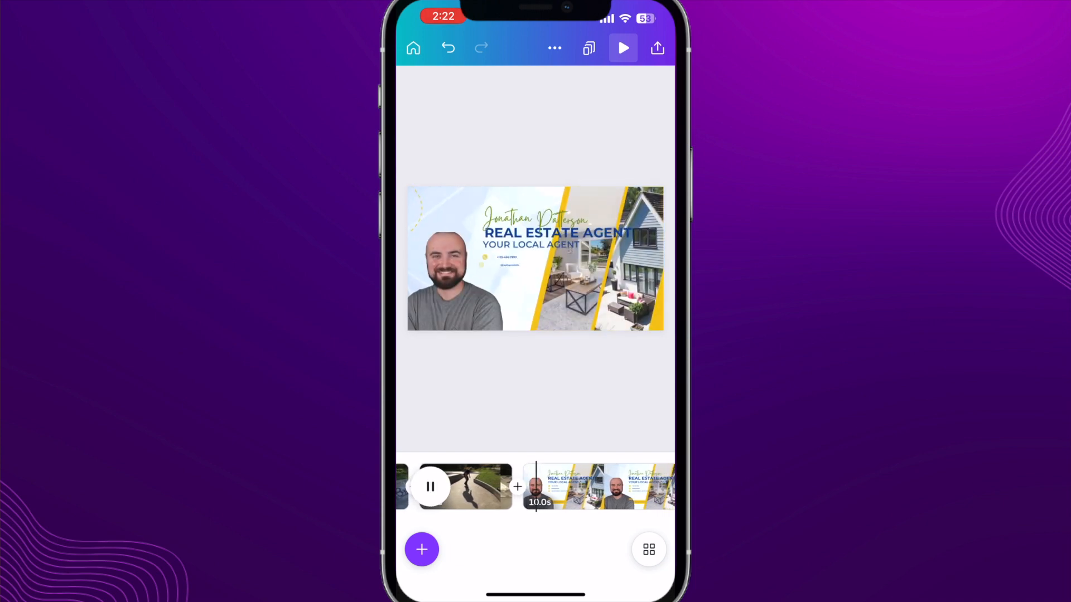